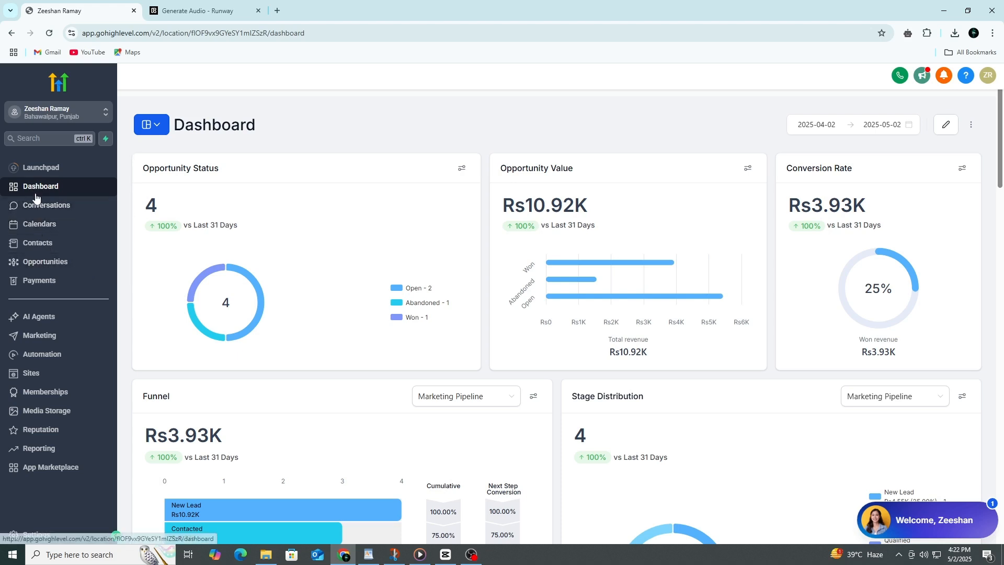
{"action": "mouse_move", "coordinate": [39, 280]}
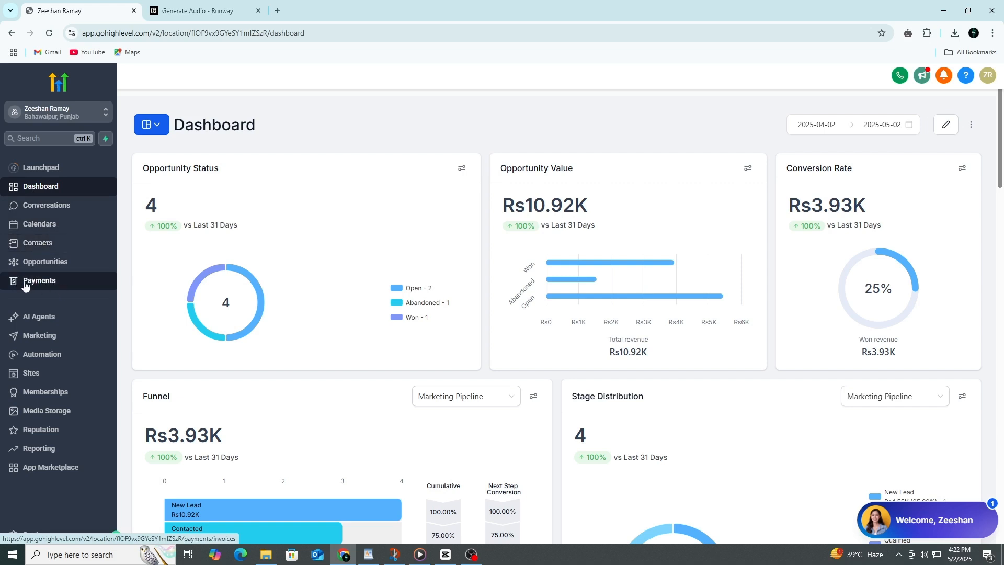
Go to the Payments section so the empty Invoices page is showing
{"action": "left_click", "coordinate": [39, 281]}
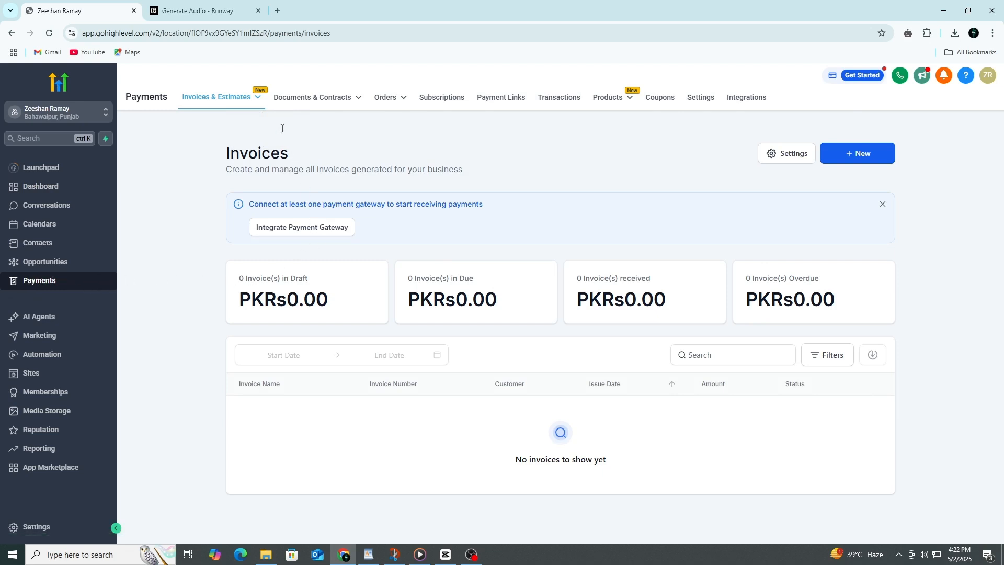
{"action": "mouse_move", "coordinate": [699, 97]}
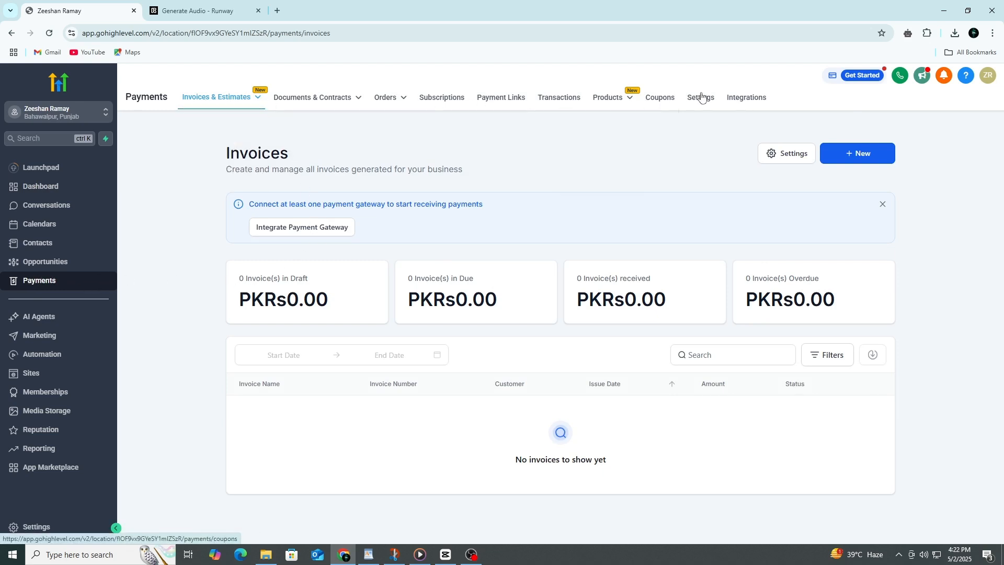
{"action": "mouse_move", "coordinate": [303, 162]}
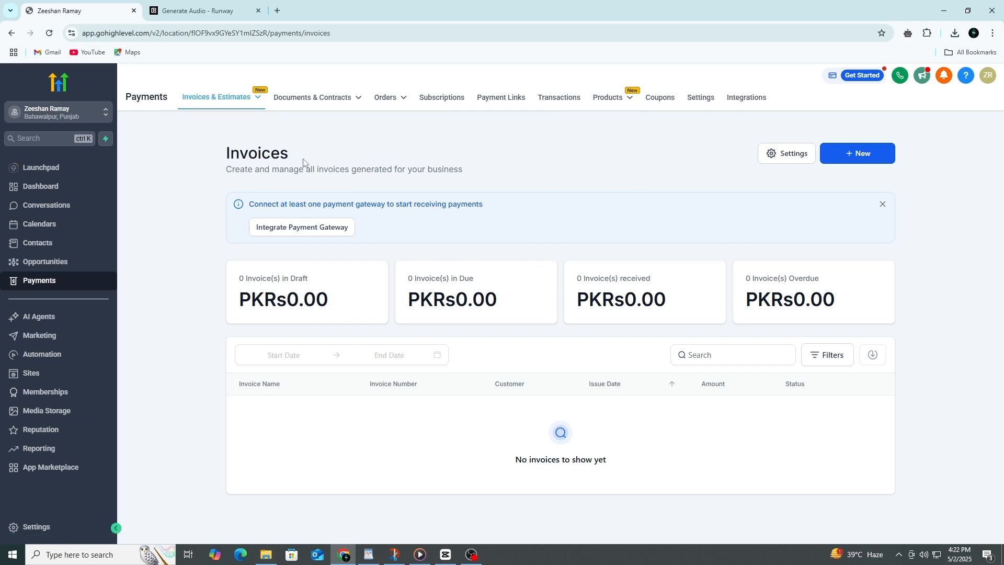
{"action": "mouse_move", "coordinate": [205, 155]}
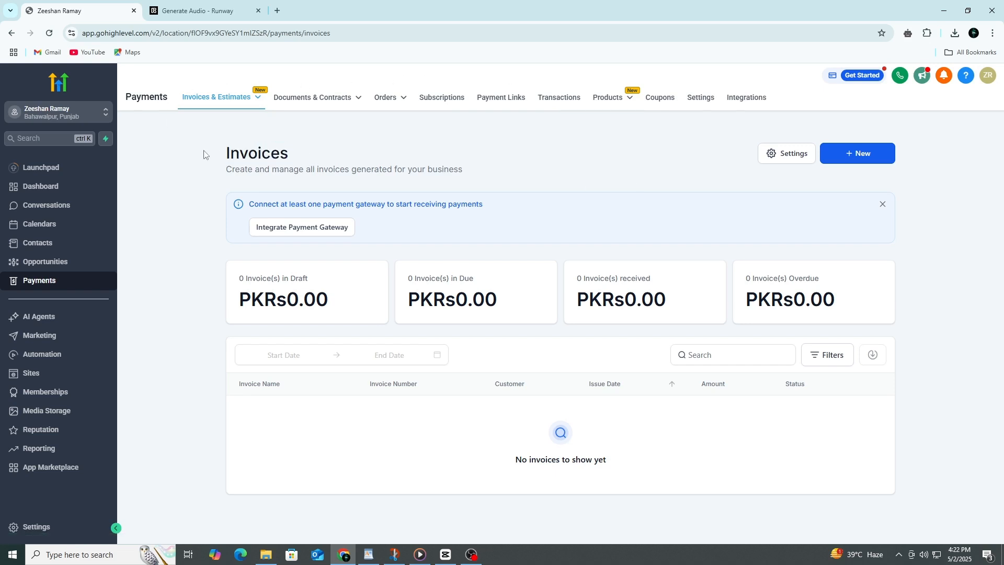
{"action": "mouse_move", "coordinate": [377, 390]}
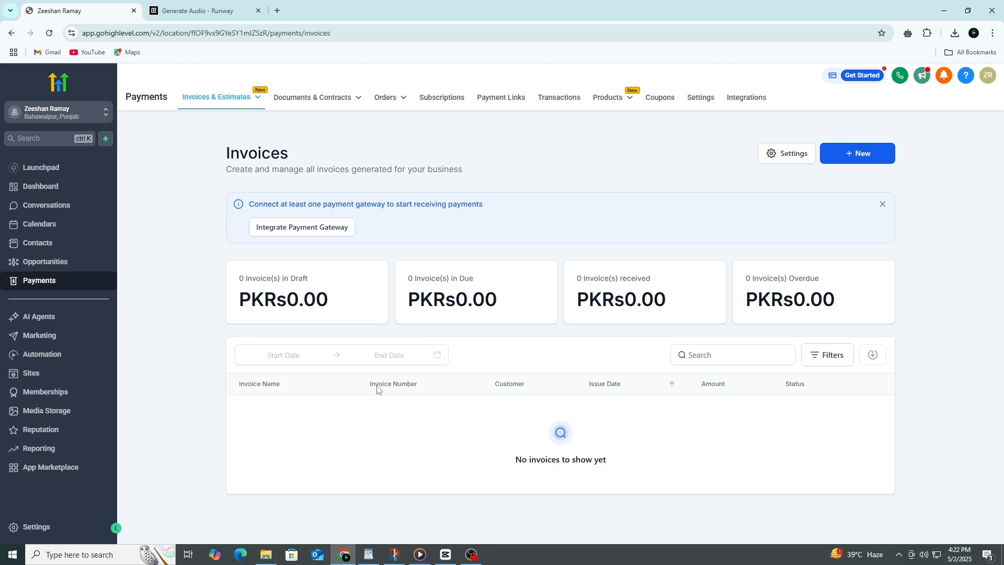
{"action": "mouse_move", "coordinate": [492, 392]}
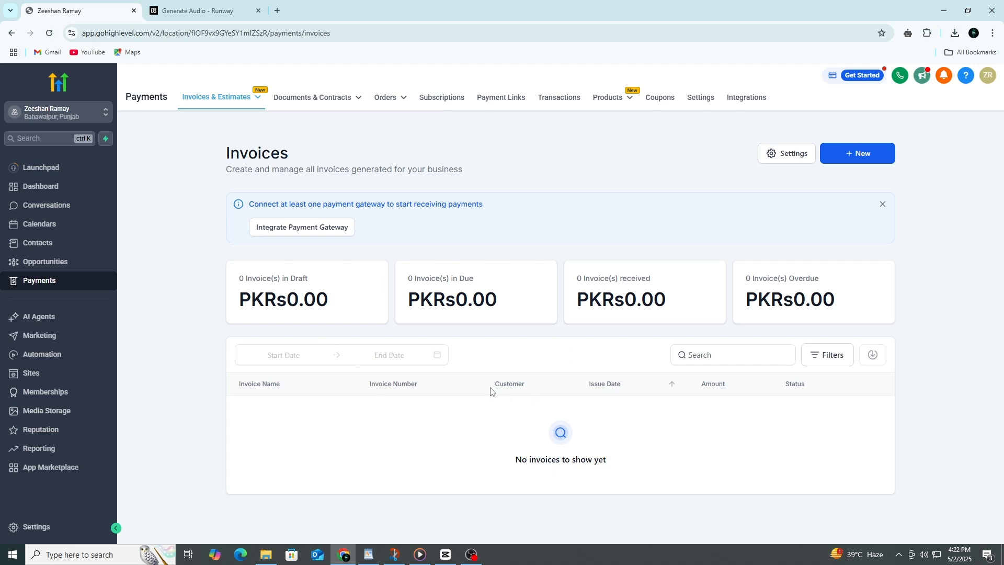
{"action": "mouse_move", "coordinate": [861, 160]}
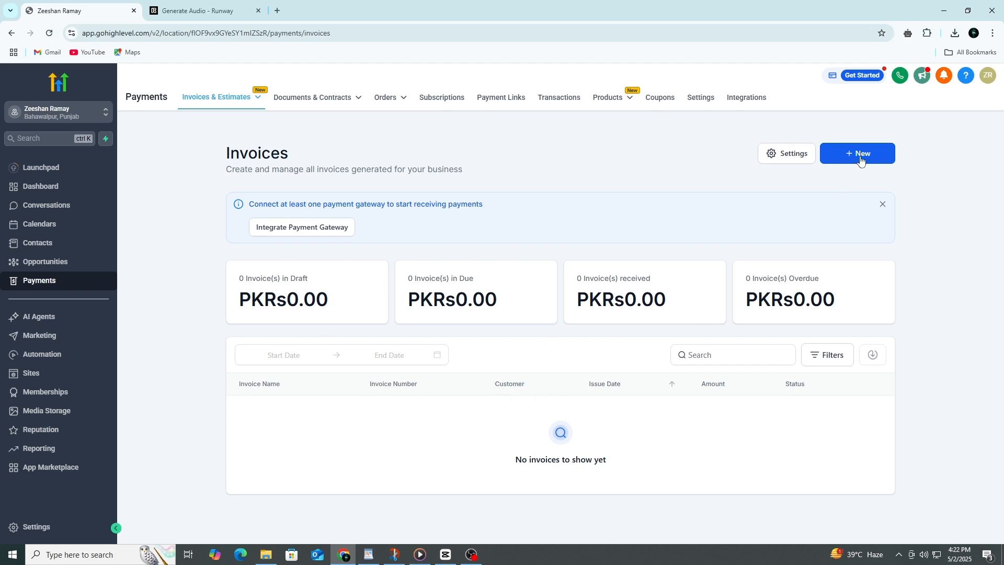
Bring up the + New menu listing one-time, recurring and CSV import options
{"action": "left_click", "coordinate": [856, 153]}
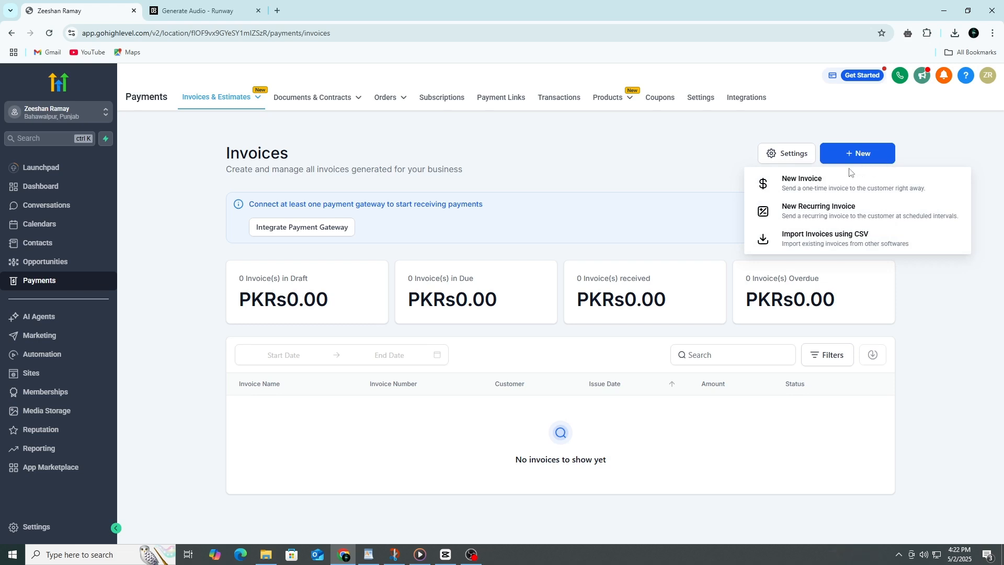
{"action": "mouse_move", "coordinate": [801, 183]}
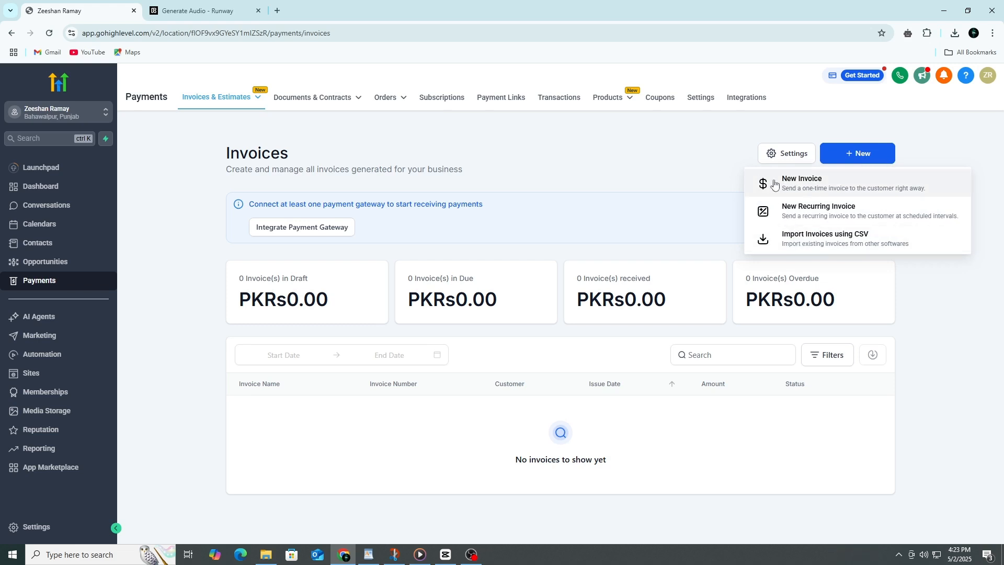
{"action": "mouse_move", "coordinate": [619, 171]}
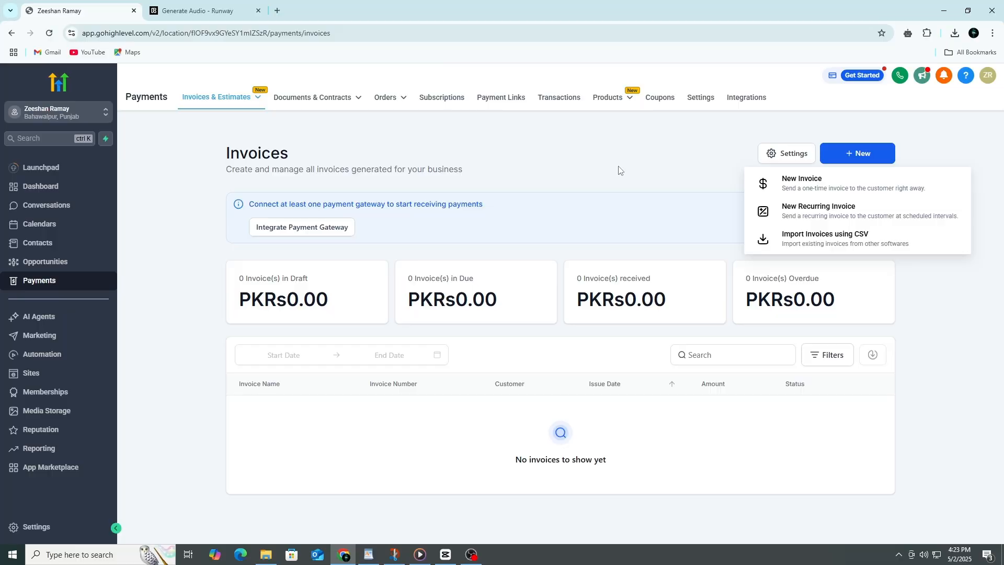
Start a New Recurring Invoice and review its Business & Customer Information section
{"action": "left_click", "coordinate": [818, 210]}
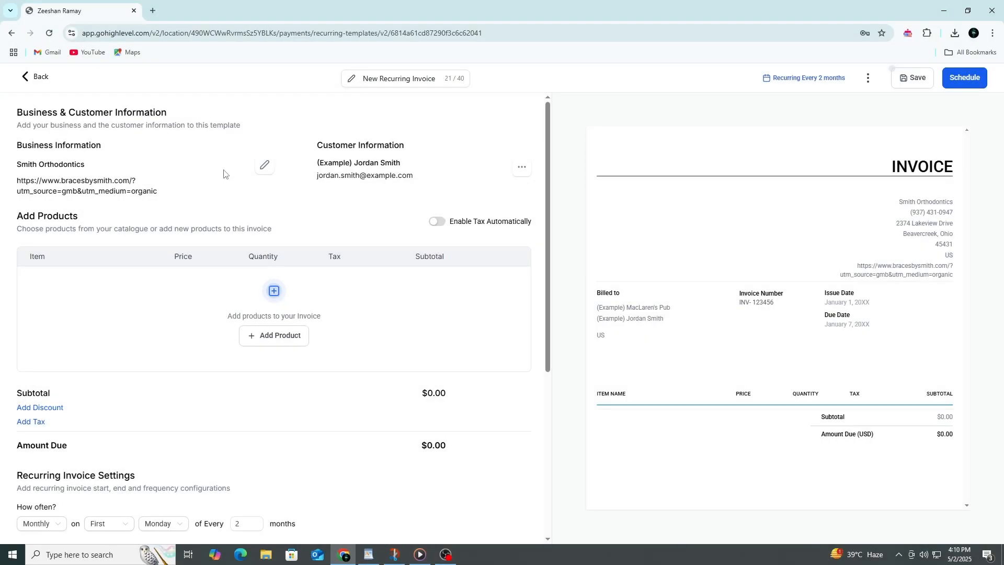
{"action": "mouse_move", "coordinate": [257, 202]}
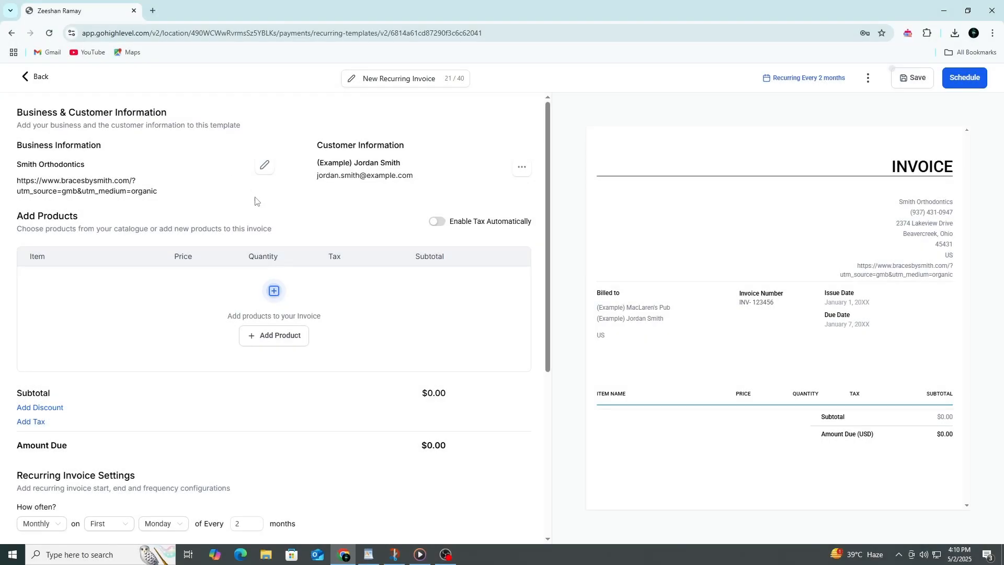
{"action": "mouse_move", "coordinate": [53, 61]}
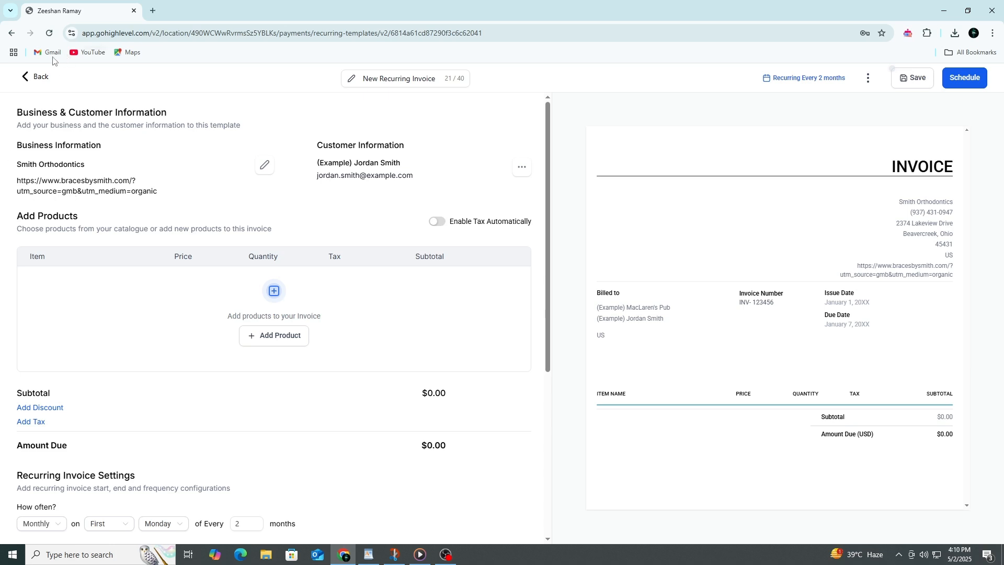
{"action": "double_click", "coordinate": [29, 112]}
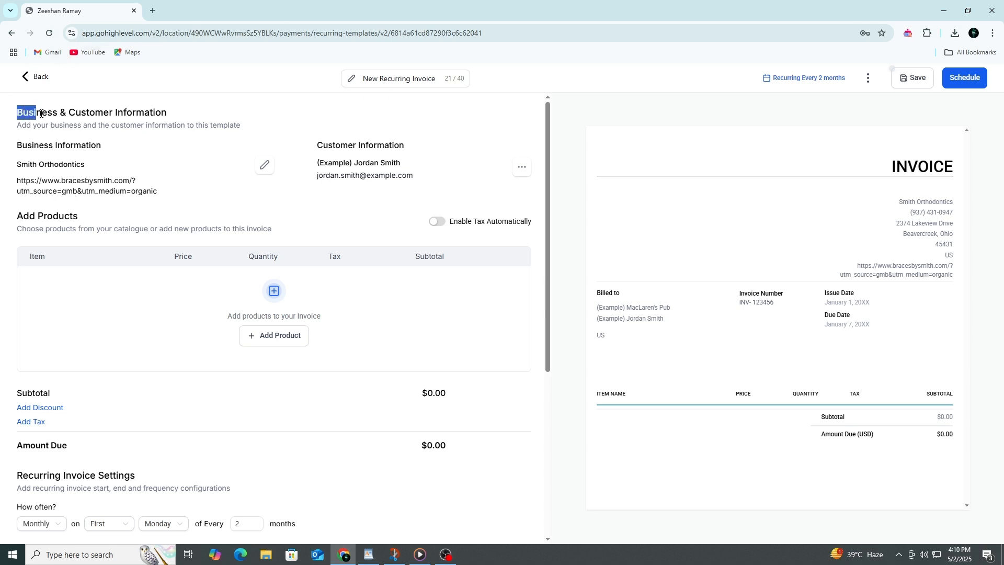
{"action": "triple_click", "coordinate": [91, 112]}
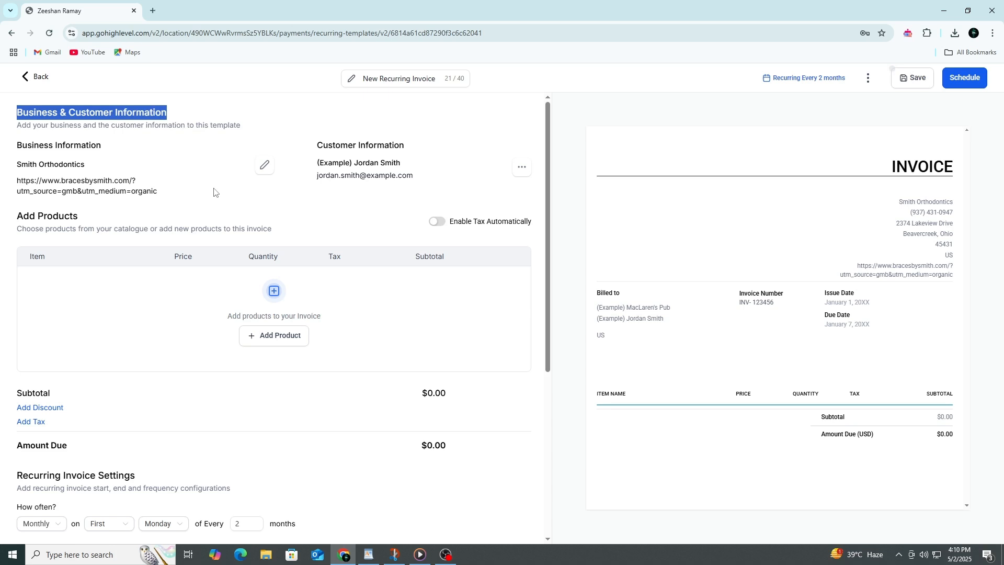
{"action": "mouse_move", "coordinate": [212, 186]}
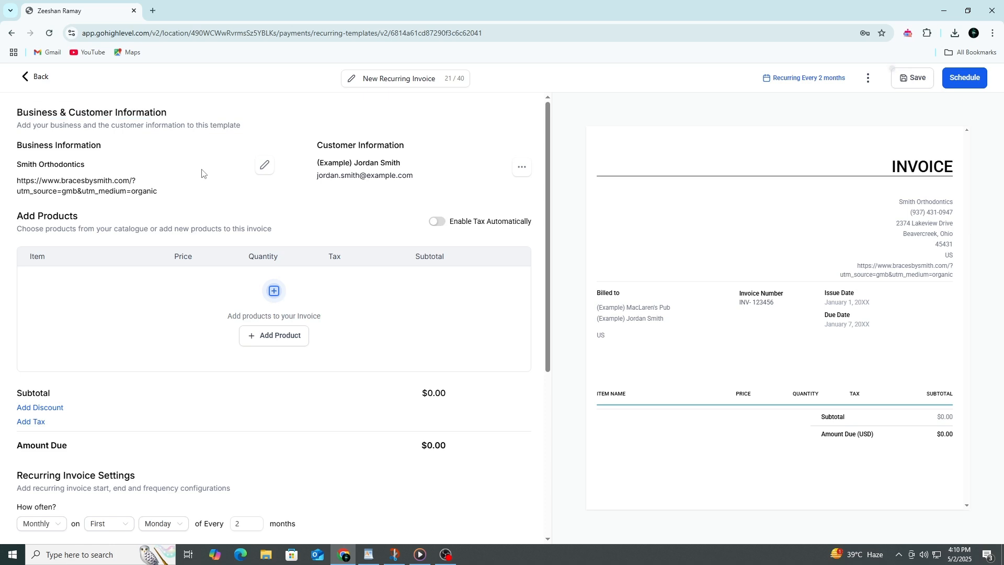
{"action": "mouse_move", "coordinate": [194, 183]}
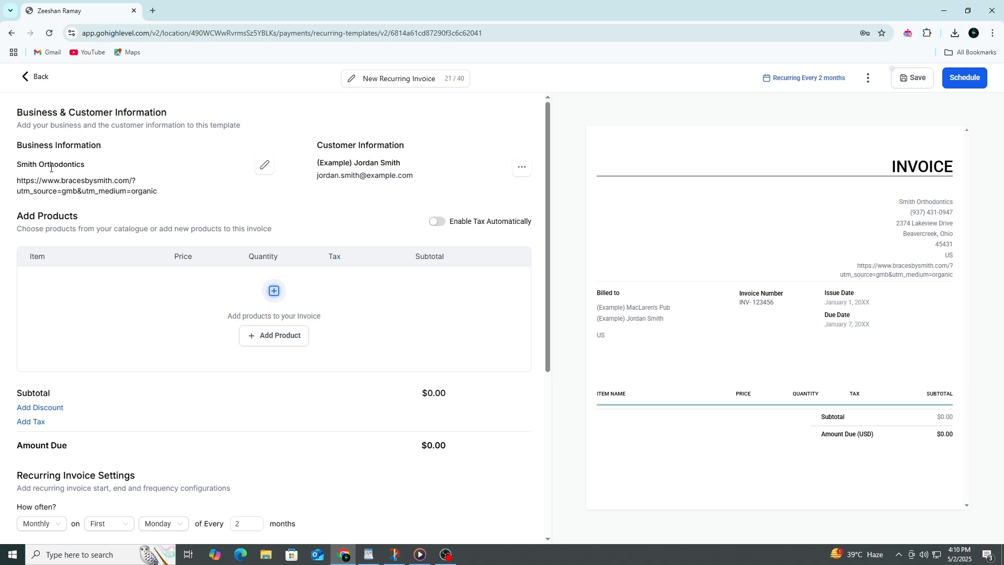
{"action": "mouse_move", "coordinate": [164, 192]}
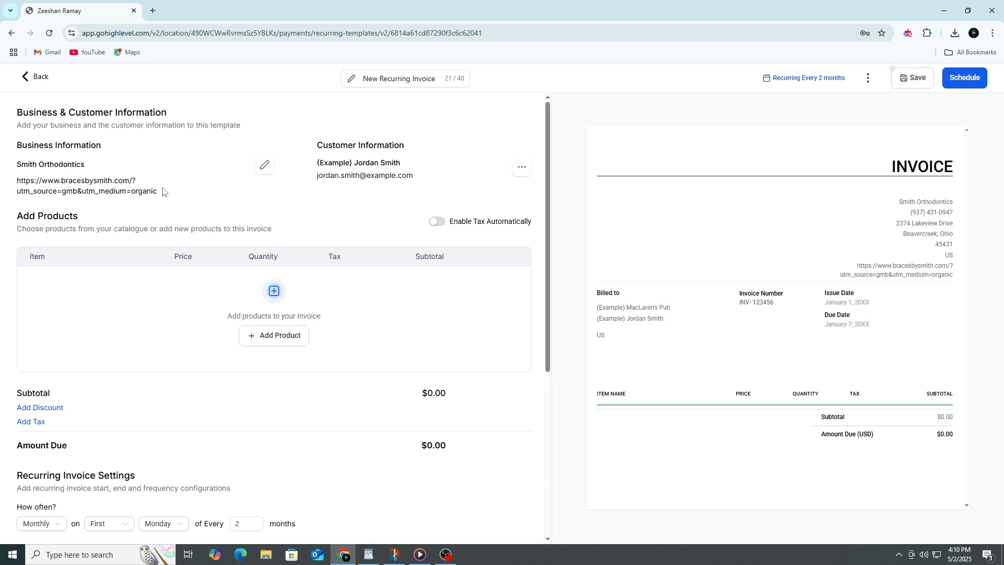
{"action": "double_click", "coordinate": [27, 163]}
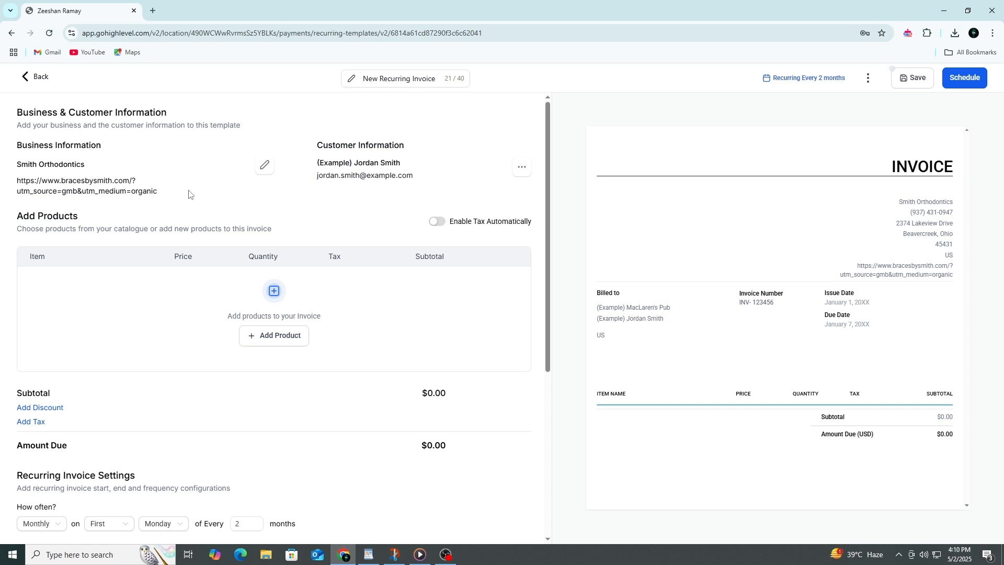
{"action": "mouse_move", "coordinate": [262, 167]}
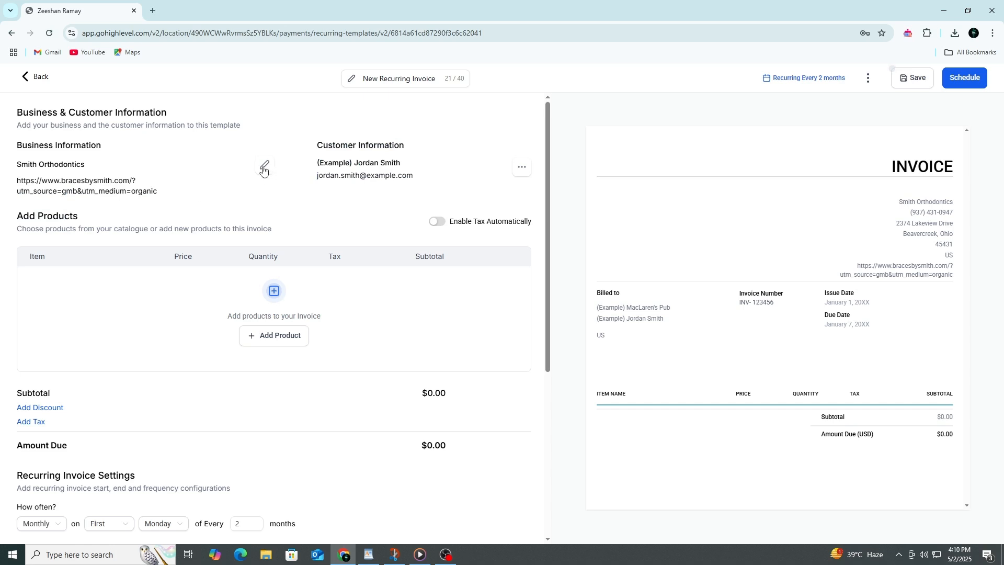
{"action": "mouse_move", "coordinate": [295, 196]}
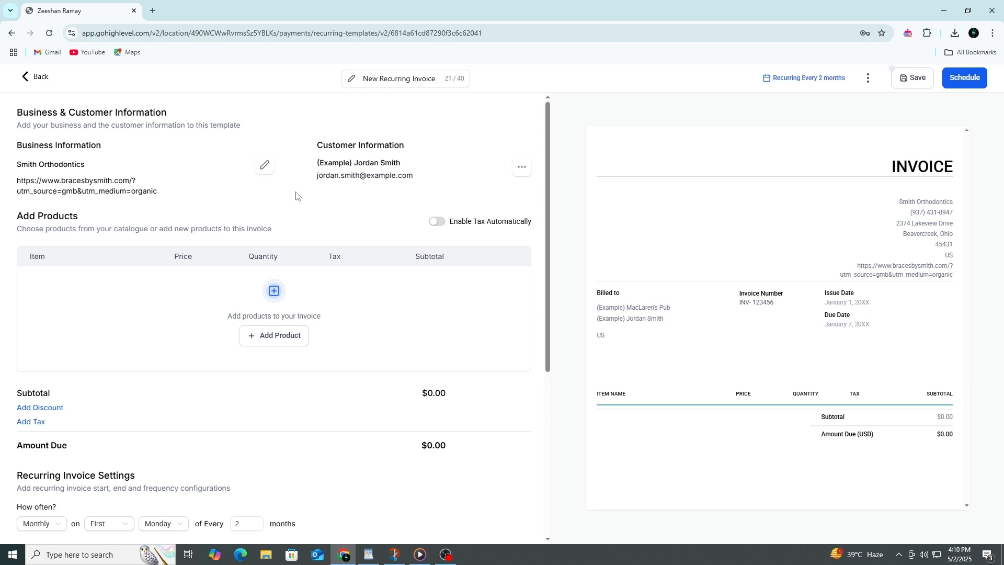
{"action": "double_click", "coordinate": [360, 145]}
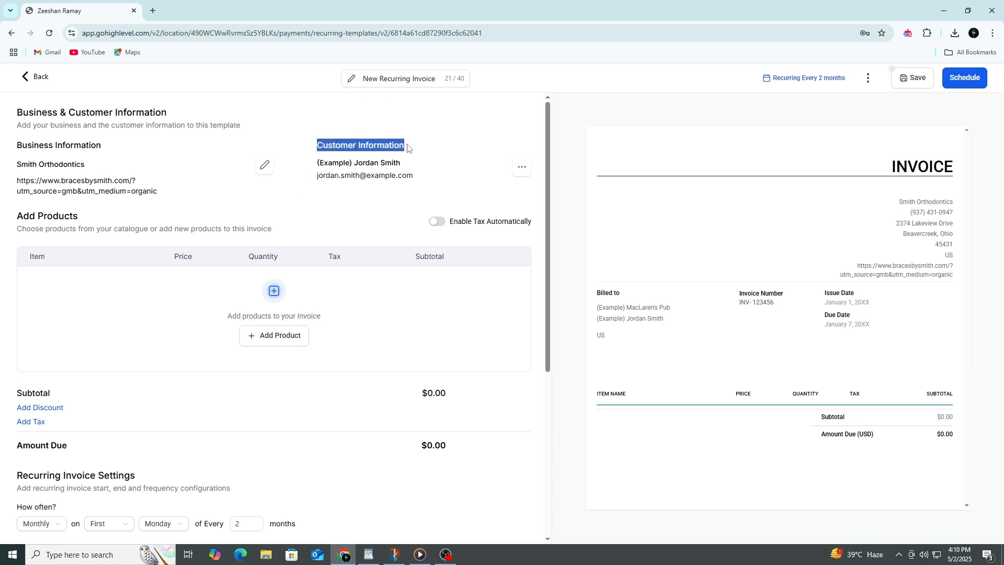
{"action": "mouse_move", "coordinate": [431, 158]}
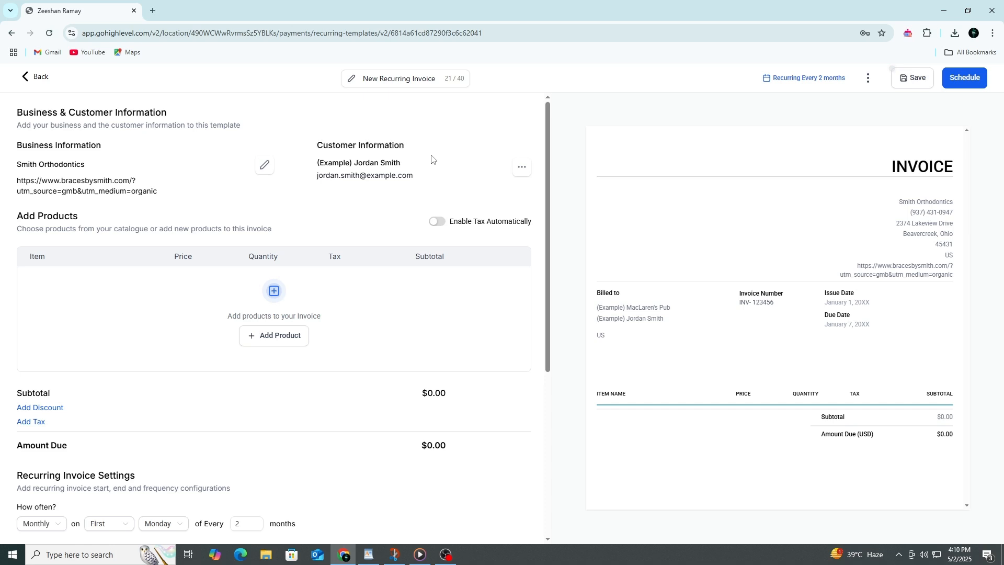
{"action": "mouse_move", "coordinate": [391, 199]}
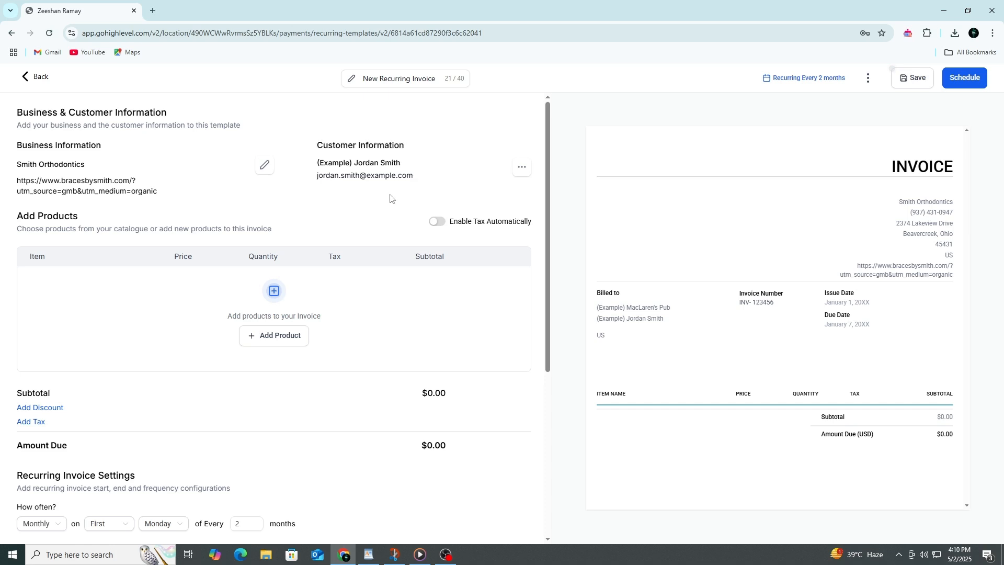
{"action": "mouse_move", "coordinate": [508, 177]}
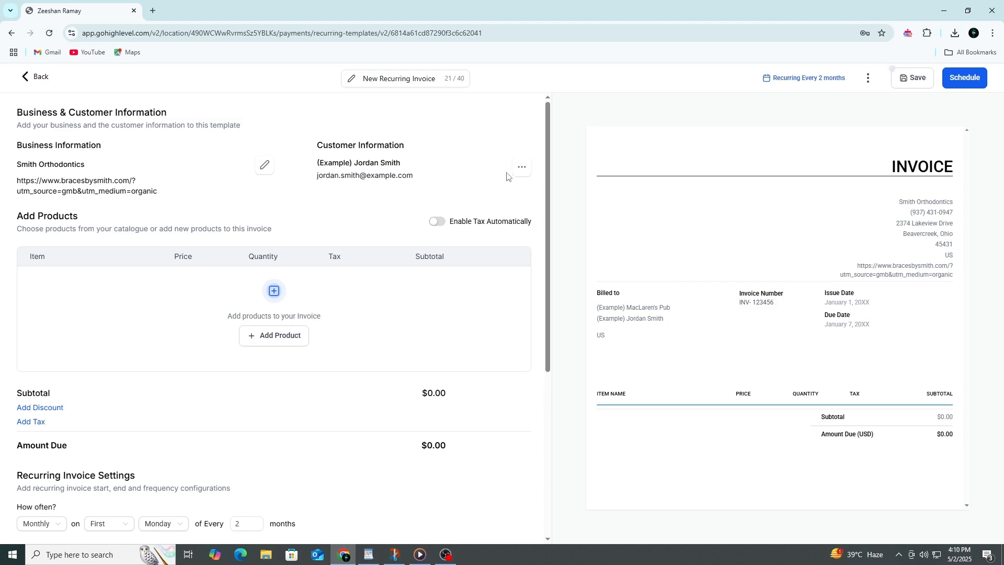
Review the customer details without changing them and move to the Add Products section
{"action": "left_click", "coordinate": [521, 167]}
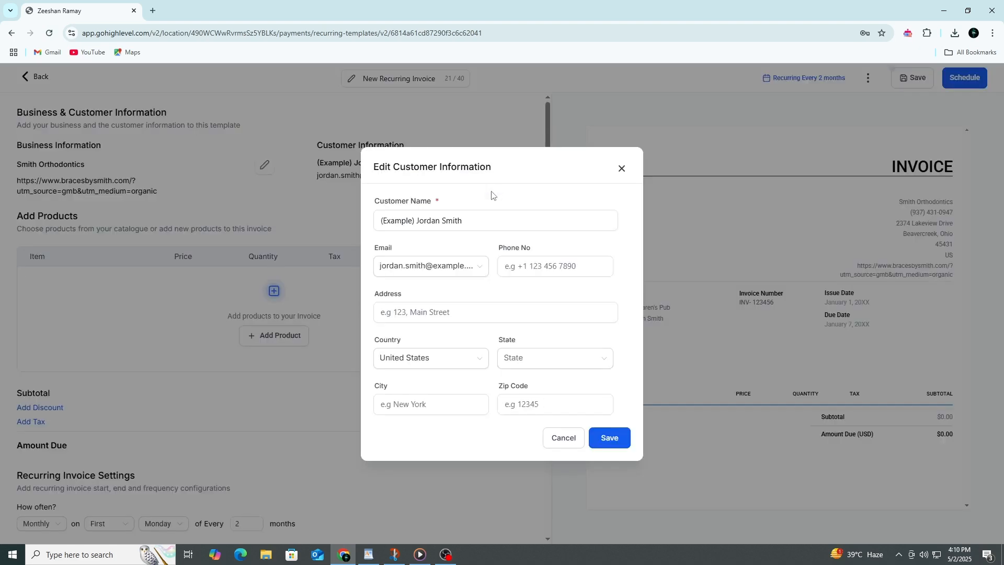
{"action": "left_click", "coordinate": [608, 437]}
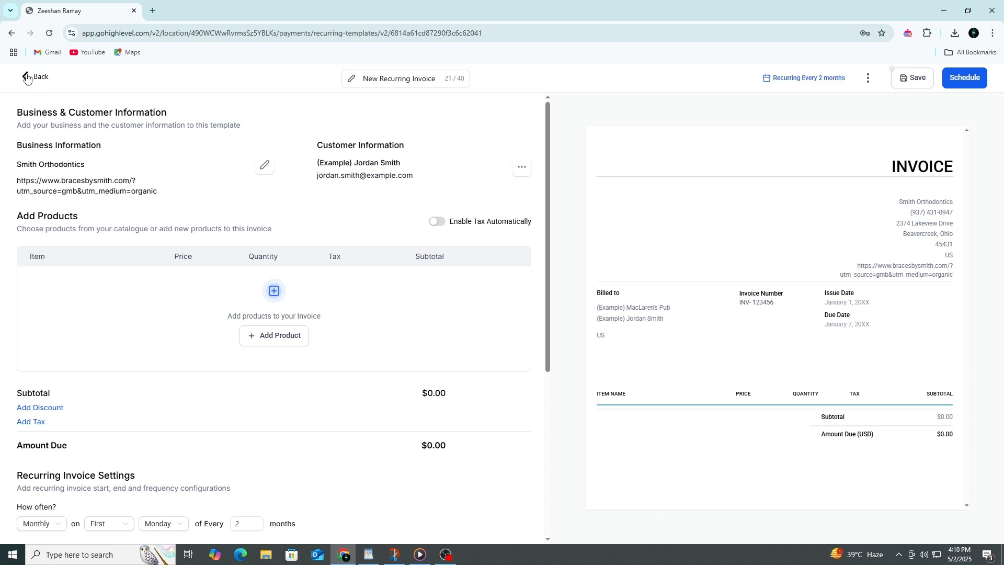
{"action": "mouse_move", "coordinate": [327, 171]}
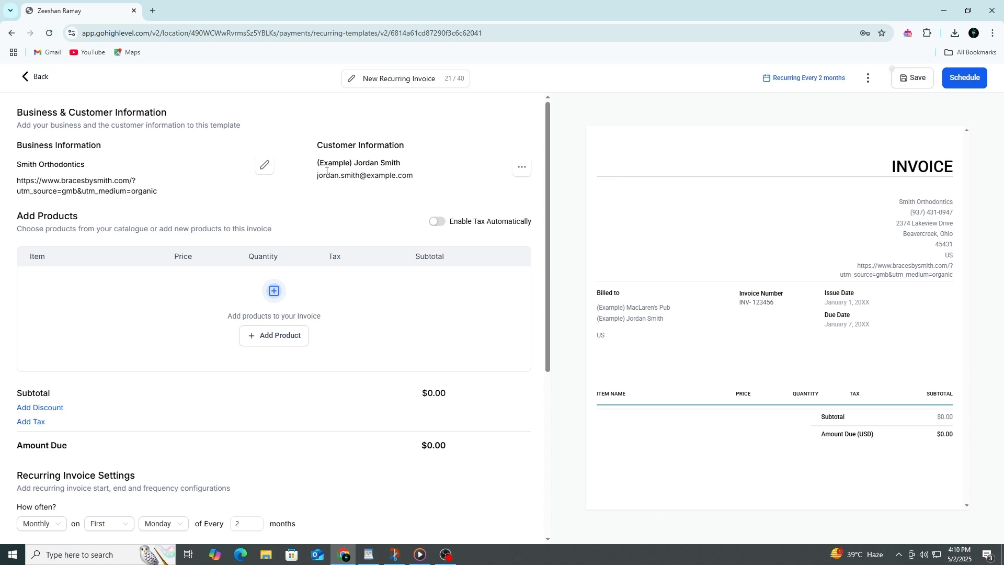
{"action": "double_click", "coordinate": [358, 162]}
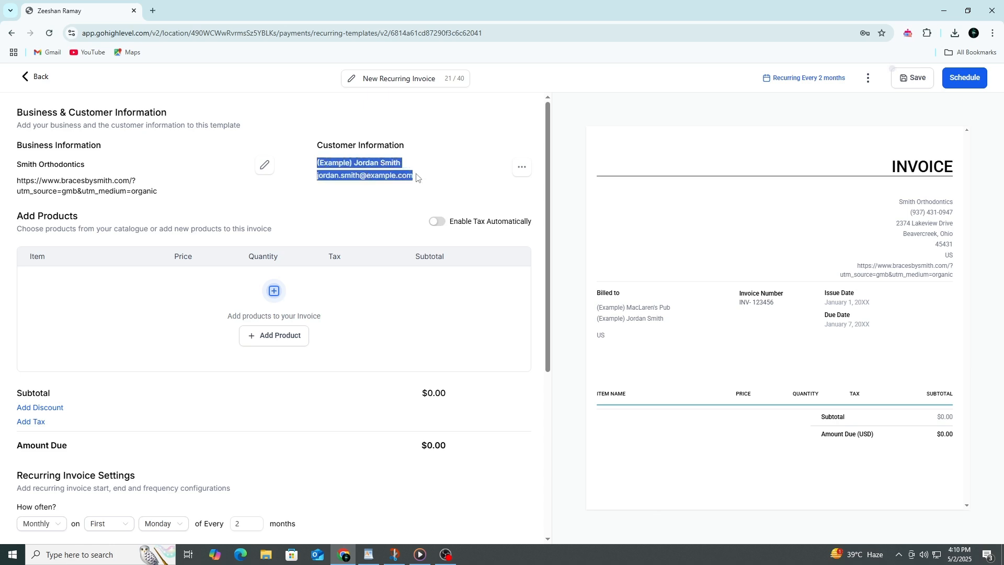
{"action": "mouse_move", "coordinate": [464, 183]}
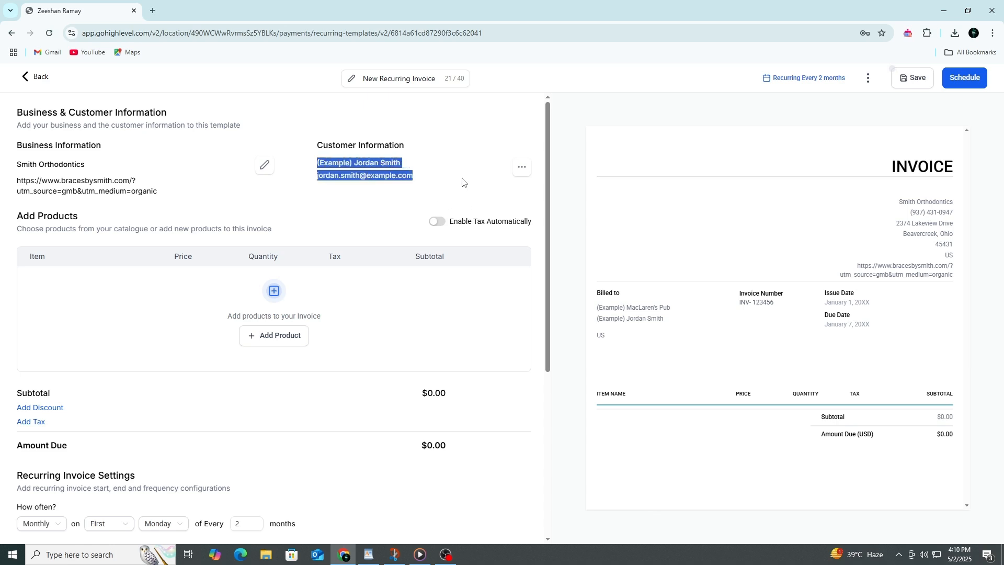
{"action": "left_click", "coordinate": [170, 406]}
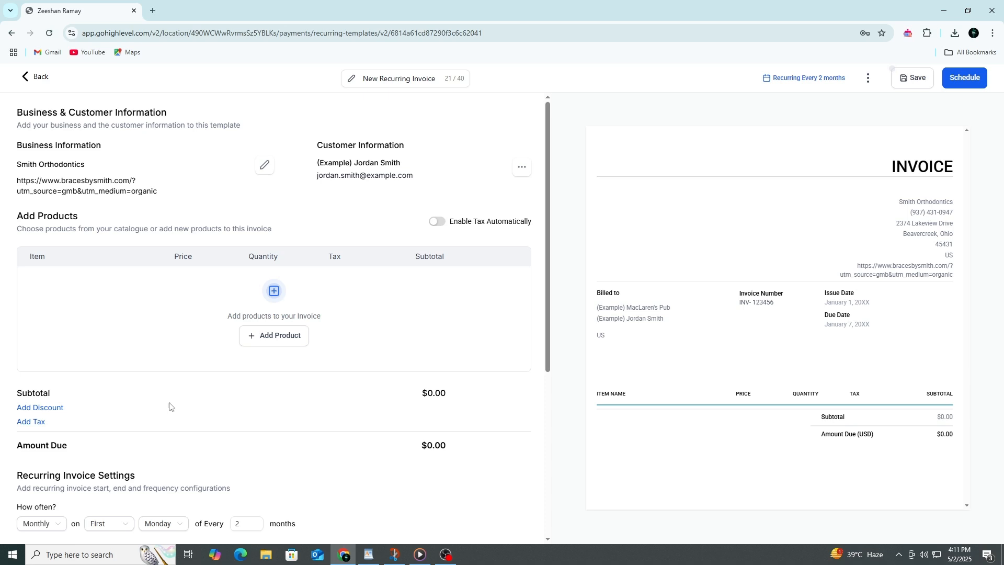
{"action": "double_click", "coordinate": [44, 216]}
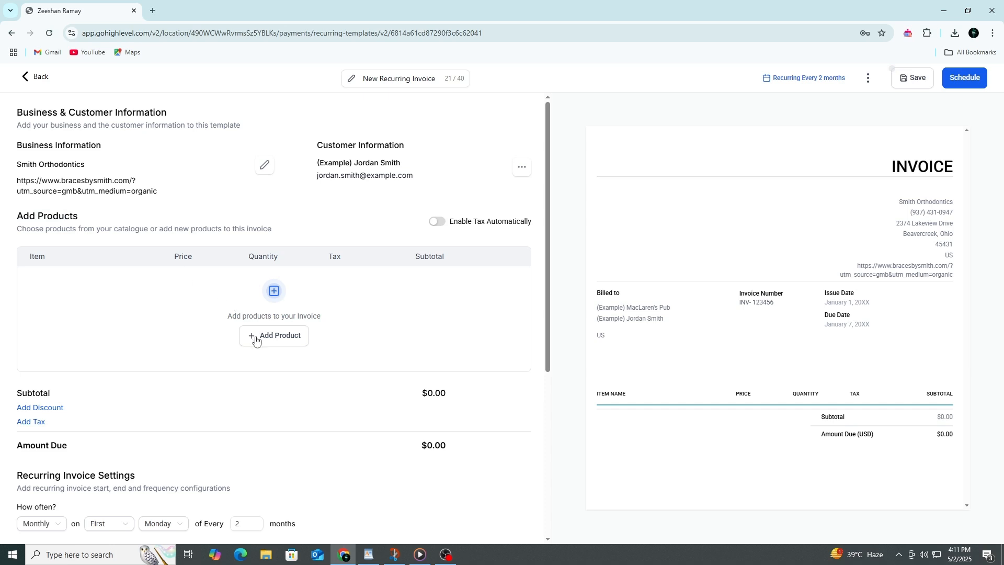
Add a blank product line and show its empty Select Product choices
{"action": "left_click", "coordinate": [273, 335]}
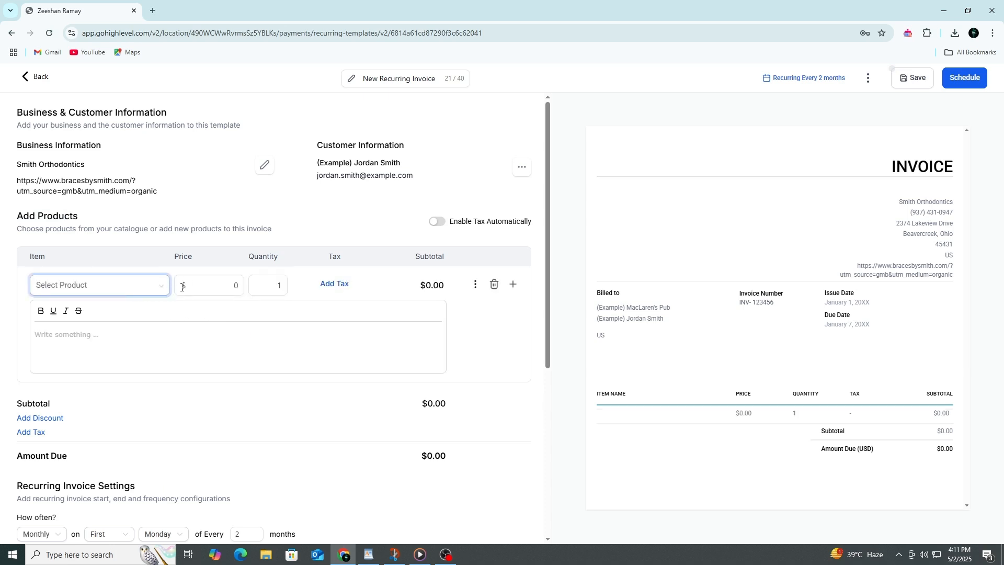
{"action": "left_click", "coordinate": [99, 284]}
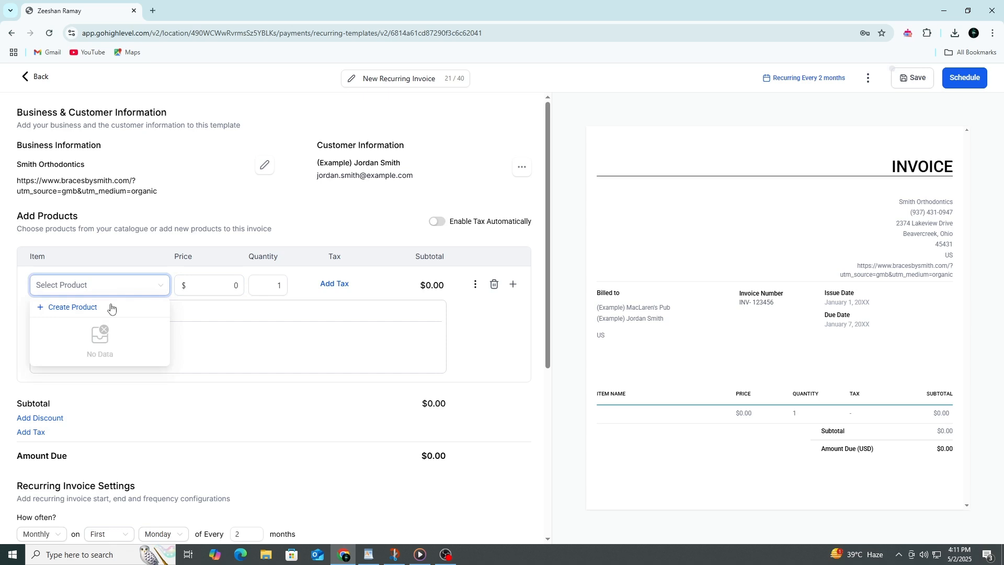
Create a product named trimmer with price name 400 and amount $400 and save it onto the line
{"action": "left_click", "coordinate": [71, 309]}
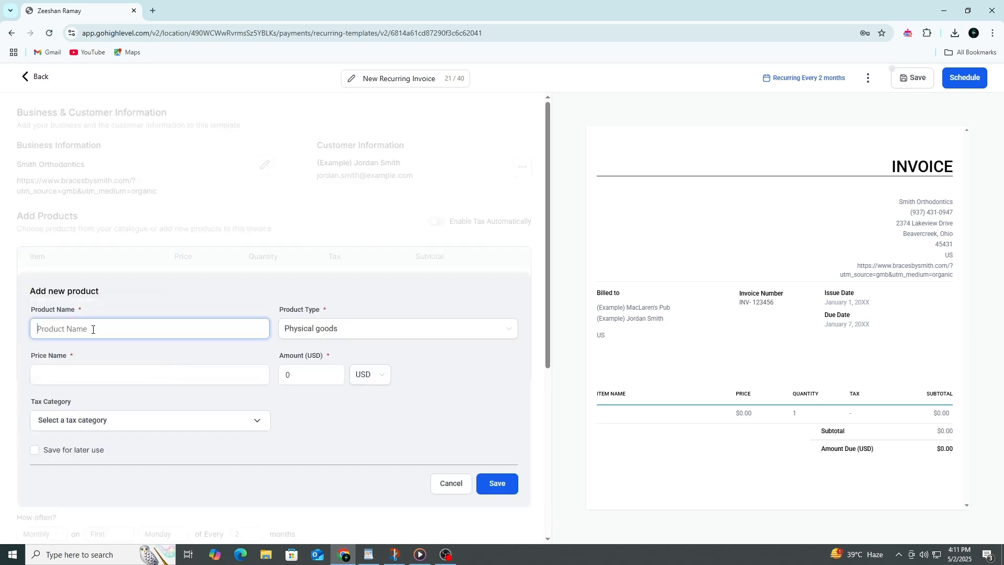
{"action": "type", "text": "trimmer"}
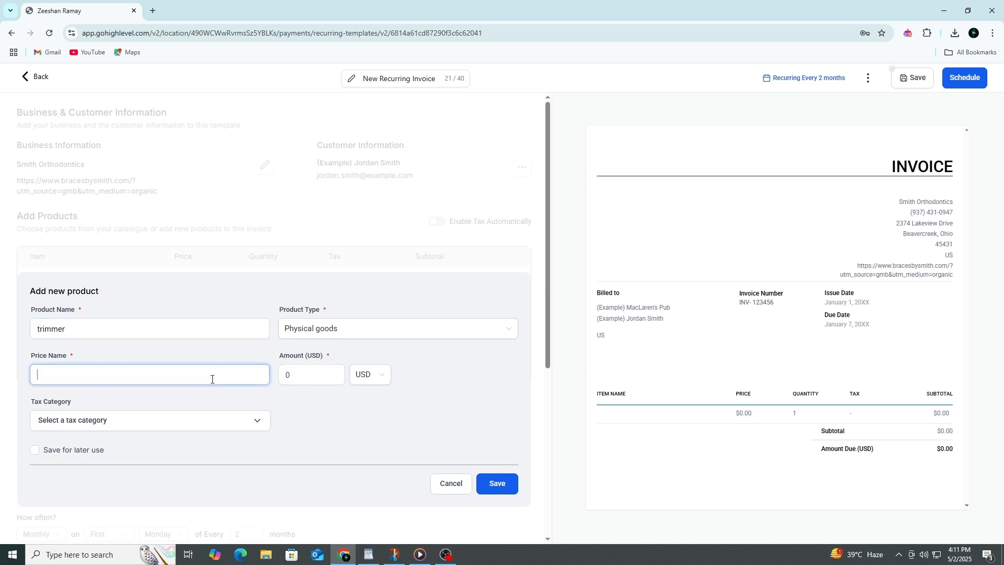
{"action": "type", "text": "400"}
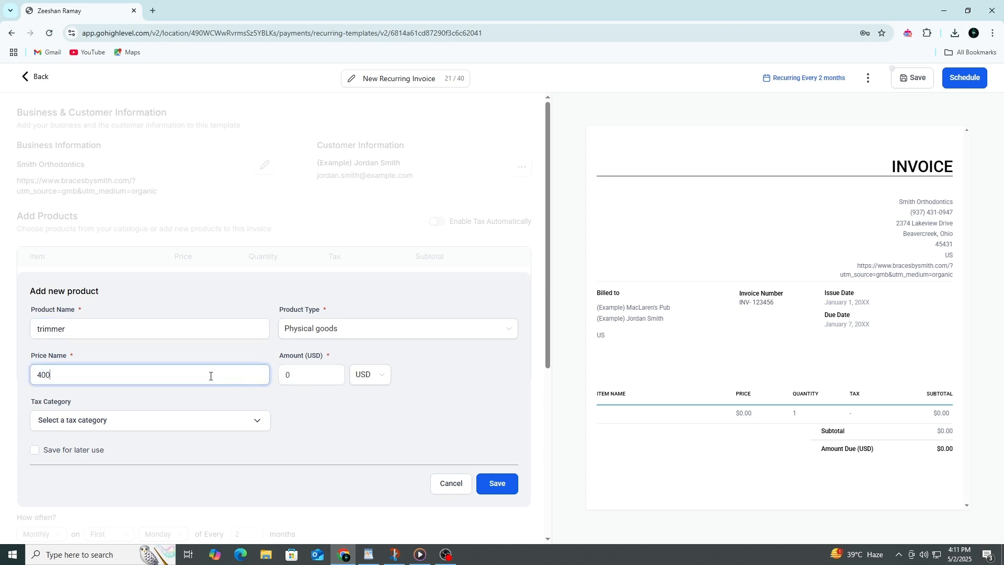
{"action": "left_click", "coordinate": [311, 374]}
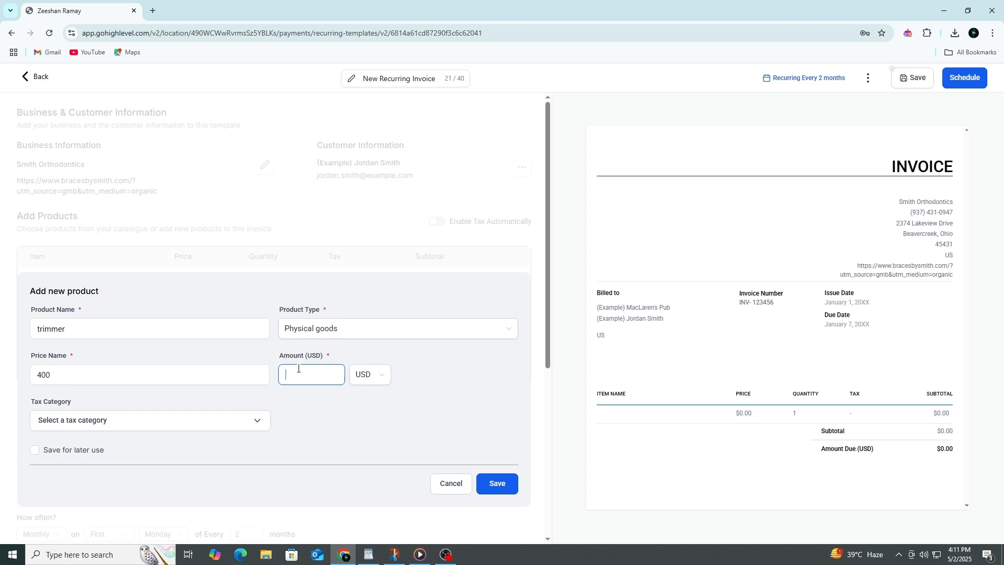
{"action": "type", "text": "400"}
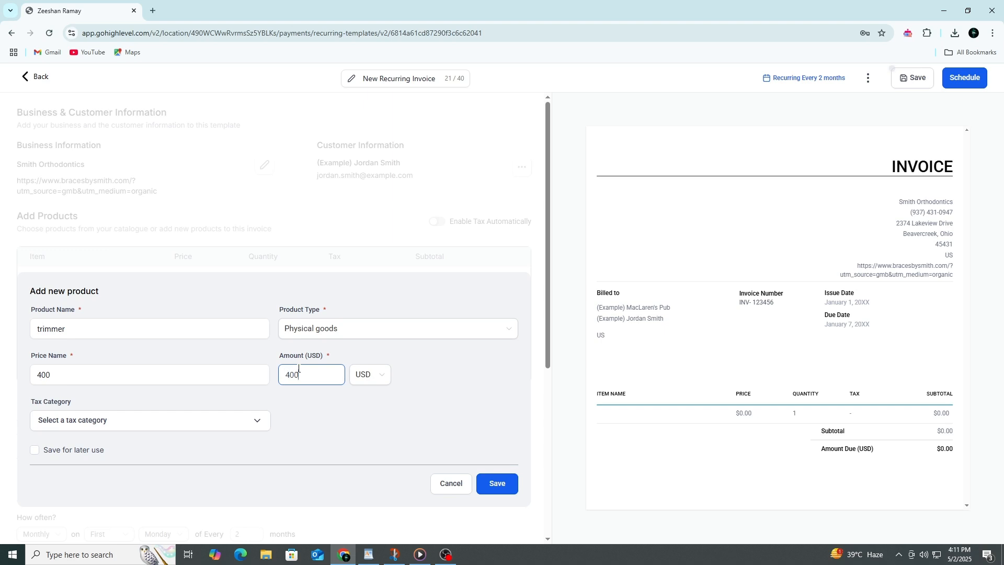
{"action": "left_click", "coordinate": [150, 328]}
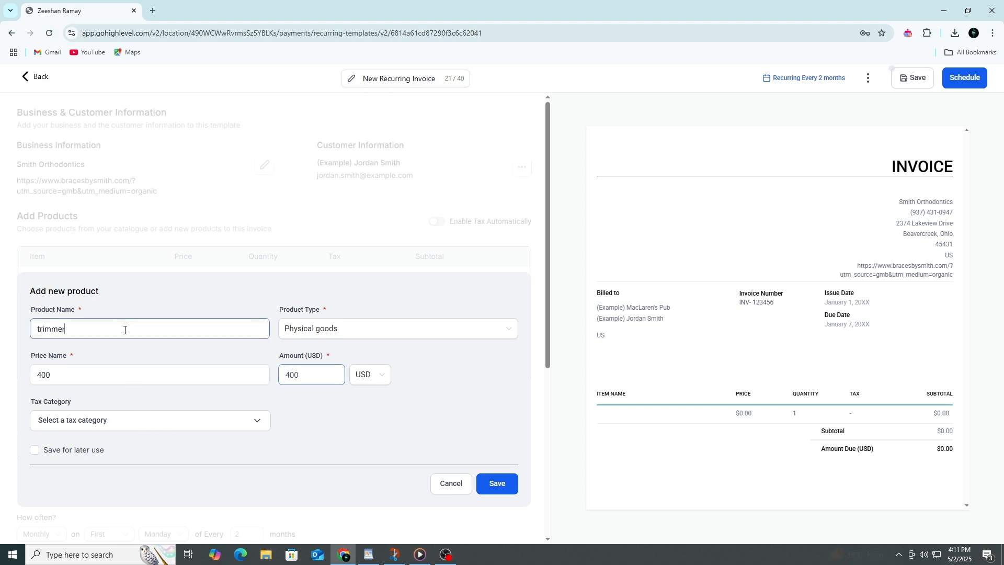
{"action": "left_click", "coordinate": [150, 374]}
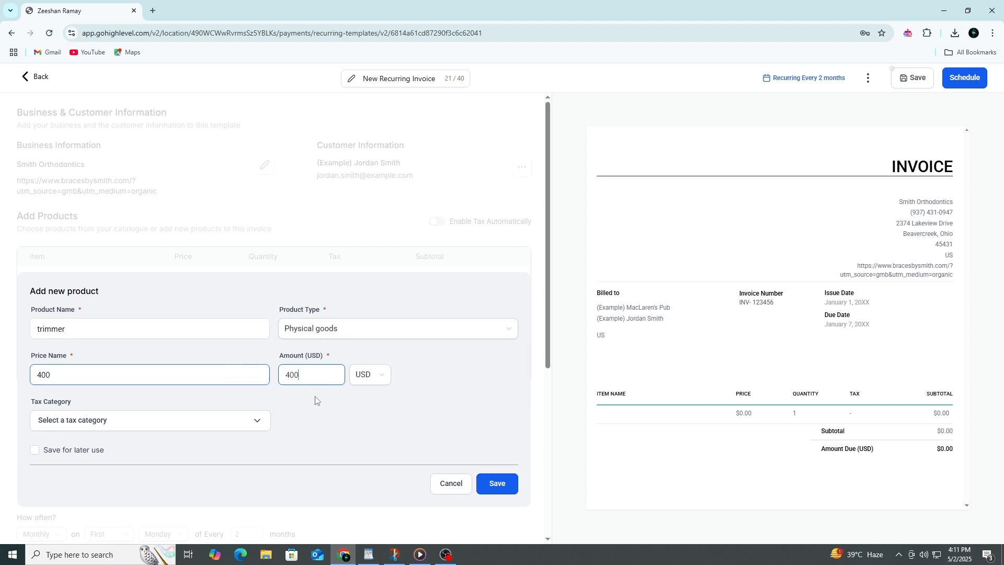
{"action": "left_click", "coordinate": [497, 483]}
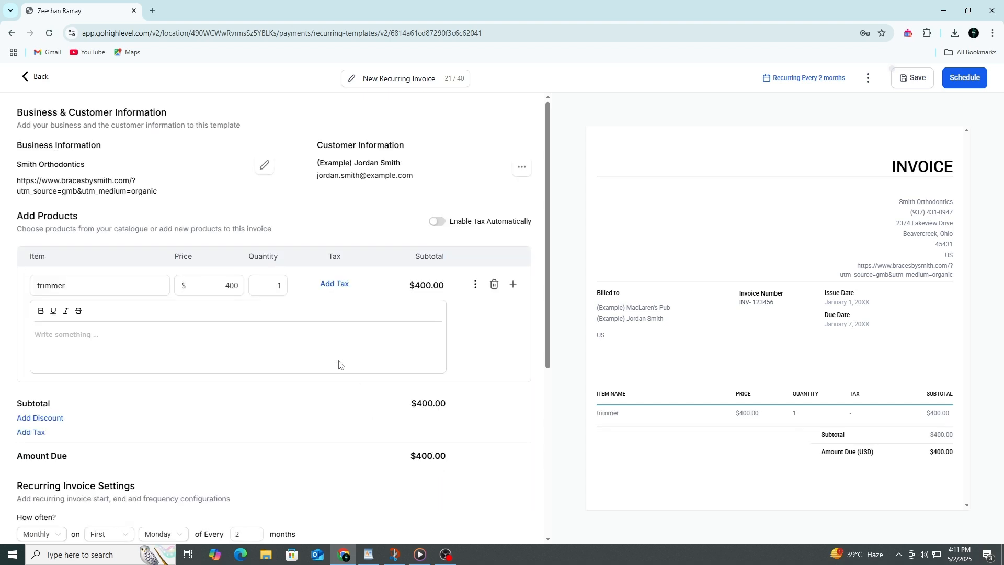
Set the trimmer quantity to 40, bringing the amount due to $16,000.00
{"action": "left_click", "coordinate": [217, 285]}
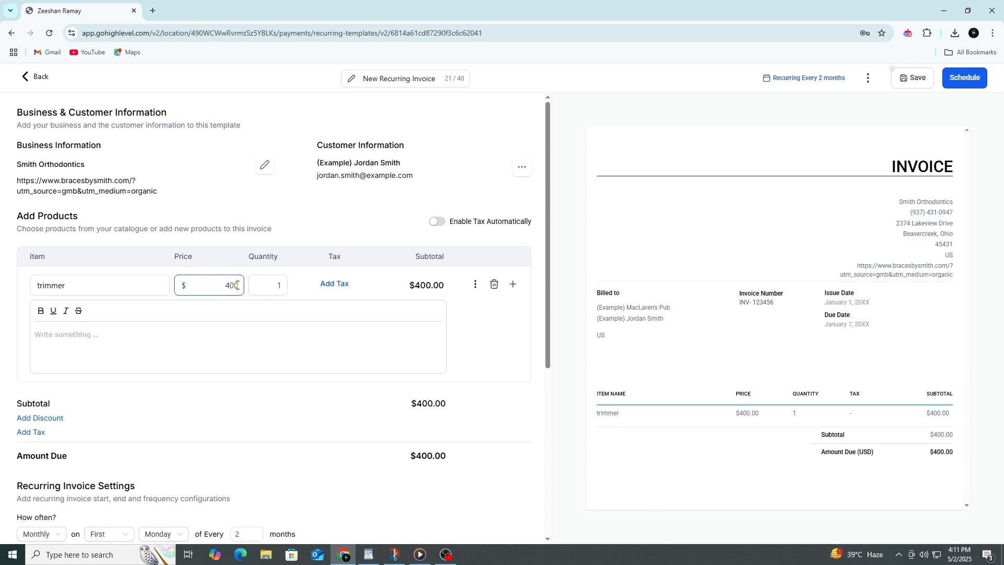
{"action": "left_click", "coordinate": [269, 285]}
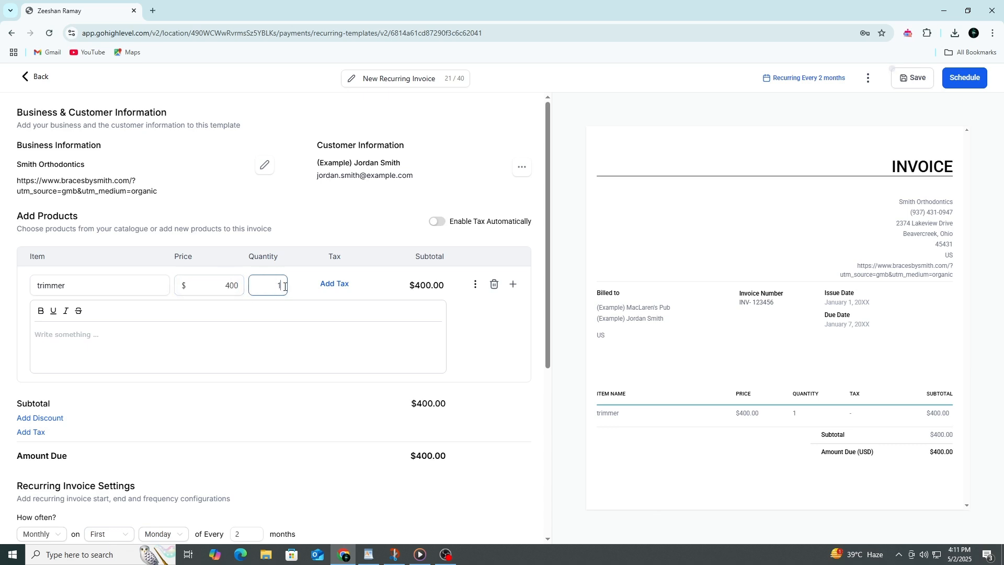
{"action": "left_click", "coordinate": [209, 285]}
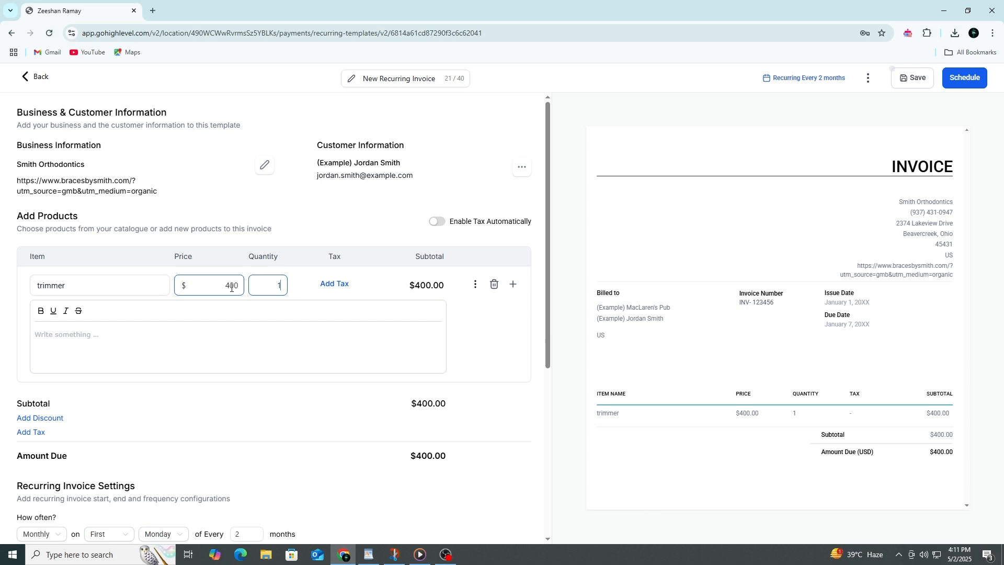
{"action": "left_click", "coordinate": [268, 285]}
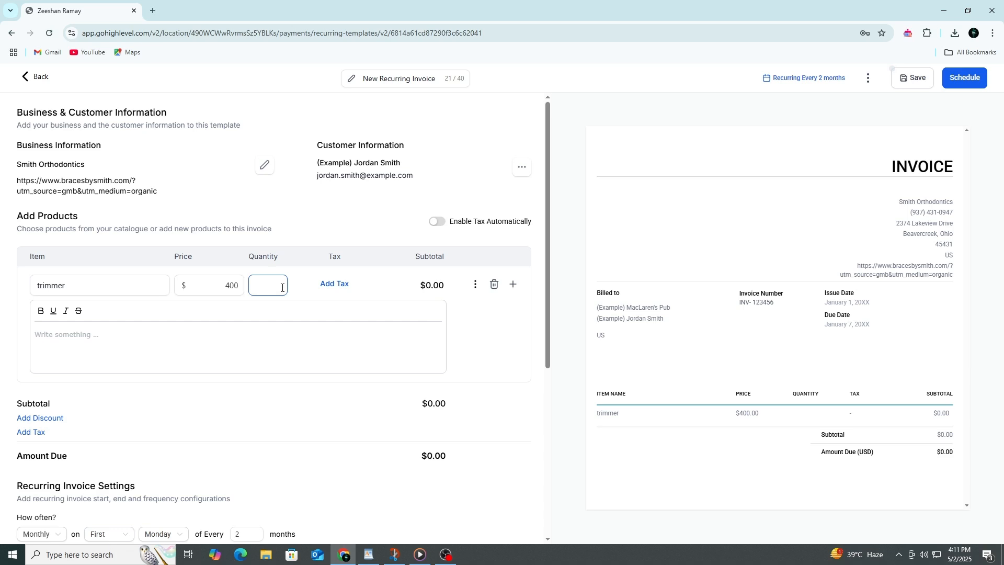
{"action": "type", "text": "40"}
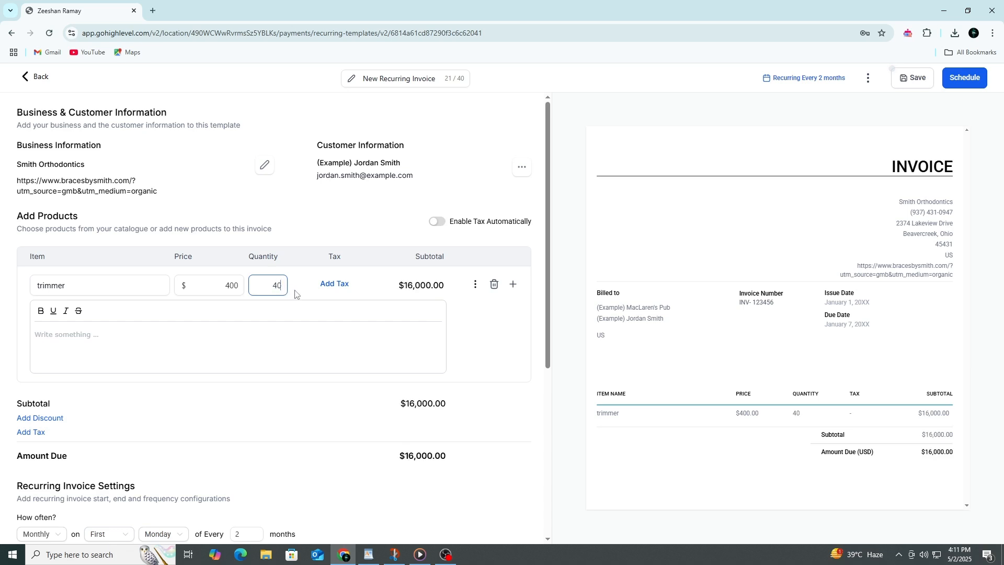
{"action": "mouse_move", "coordinate": [48, 431]}
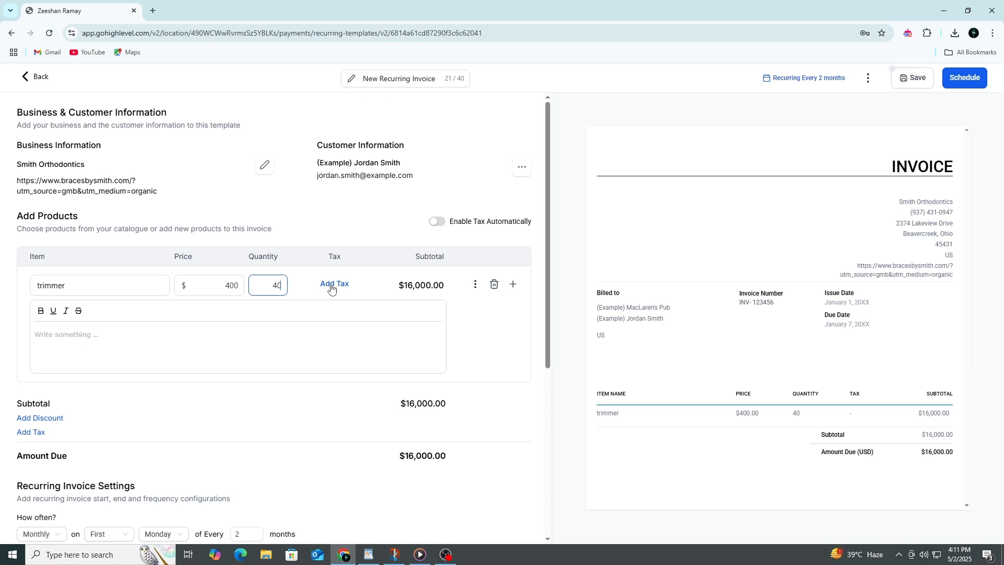
{"action": "mouse_move", "coordinate": [460, 231]}
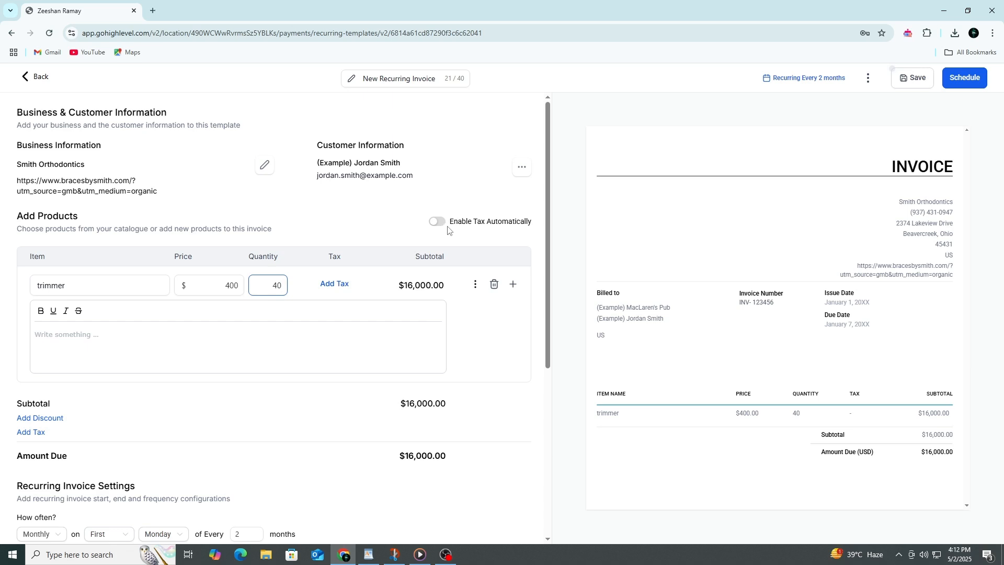
{"action": "double_click", "coordinate": [490, 221]}
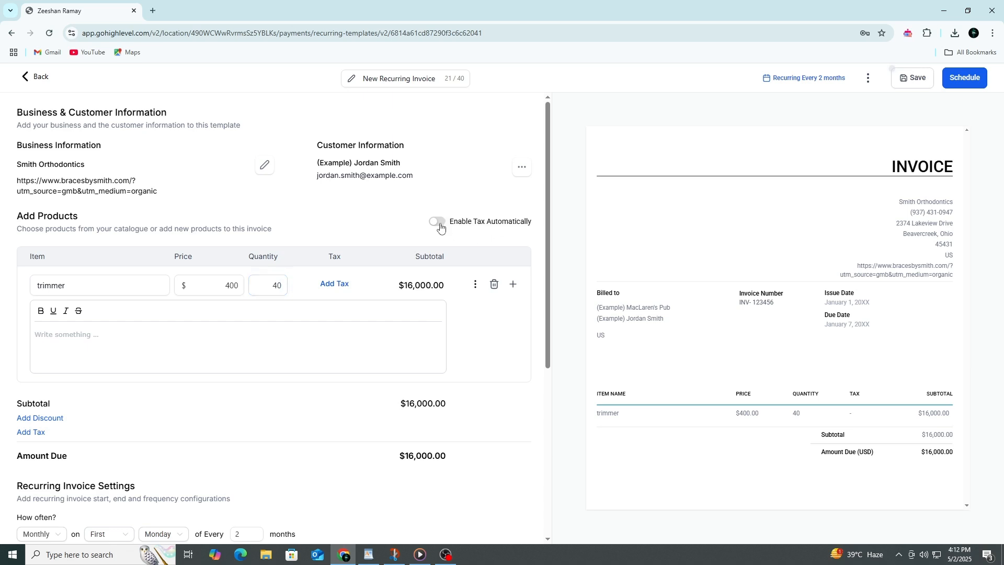
{"action": "left_click", "coordinate": [424, 221]}
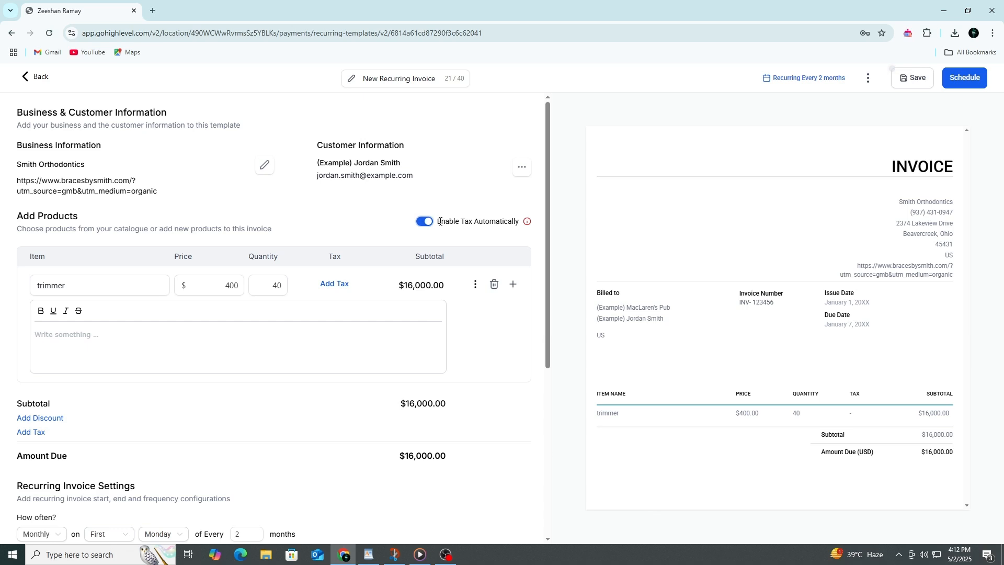
{"action": "mouse_move", "coordinate": [404, 232]}
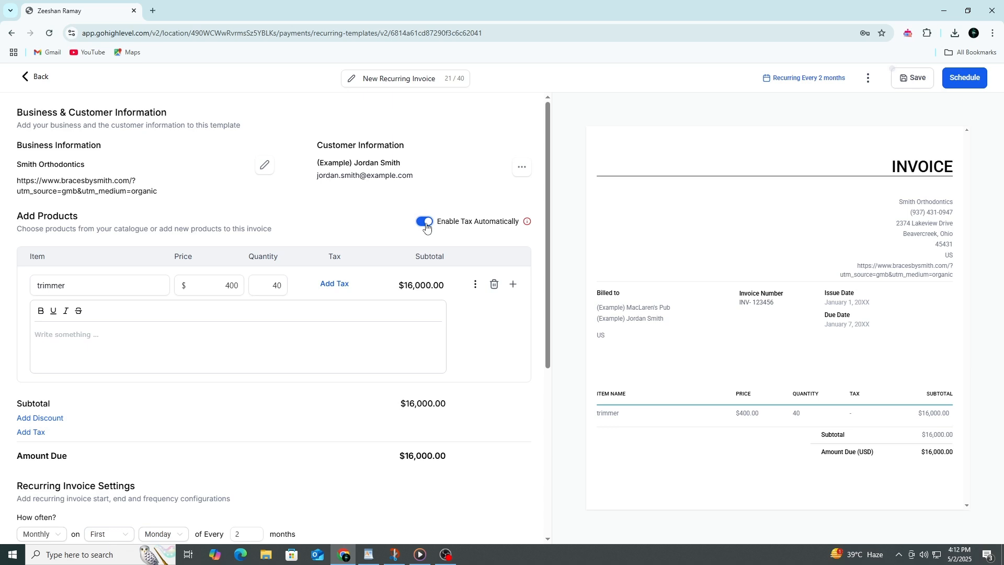
{"action": "left_click", "coordinate": [425, 221]}
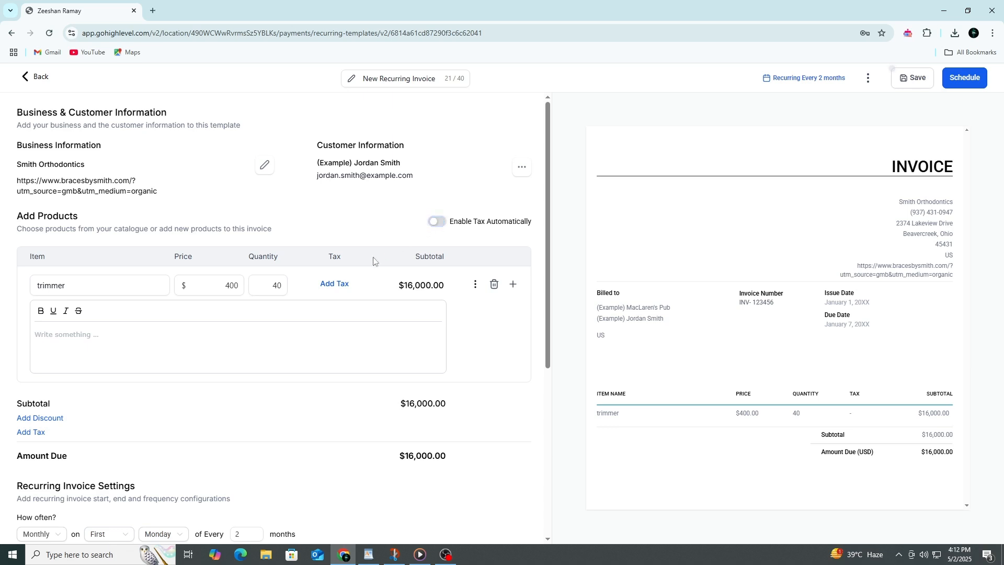
Enter 'water proof trimmer' as the trimmer line item's description
{"action": "scroll", "scroll_direction": "down", "scroll_amount": 3}
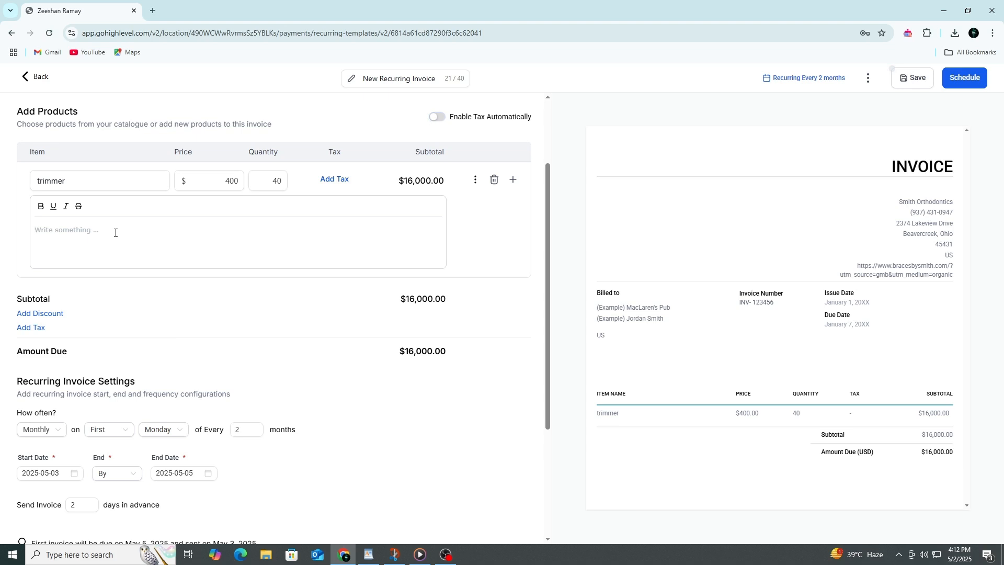
{"action": "type", "text": "water"}
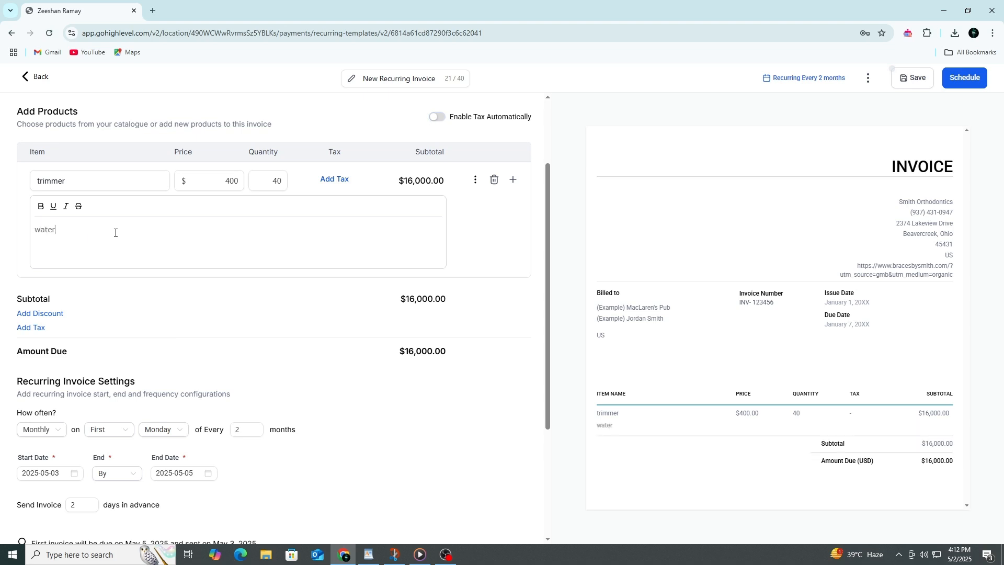
{"action": "type", "text": "proo"}
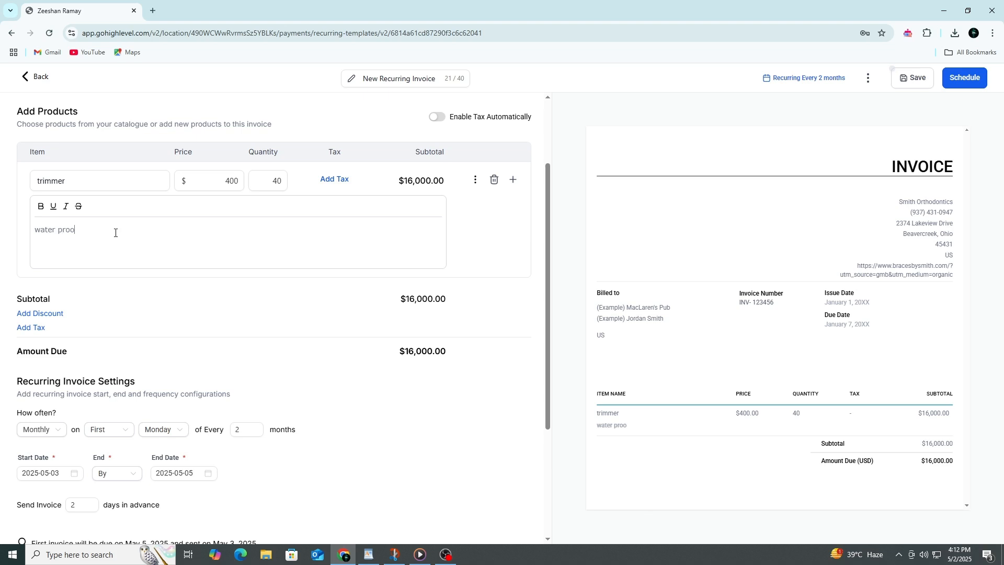
{"action": "type", "text": "f tri"}
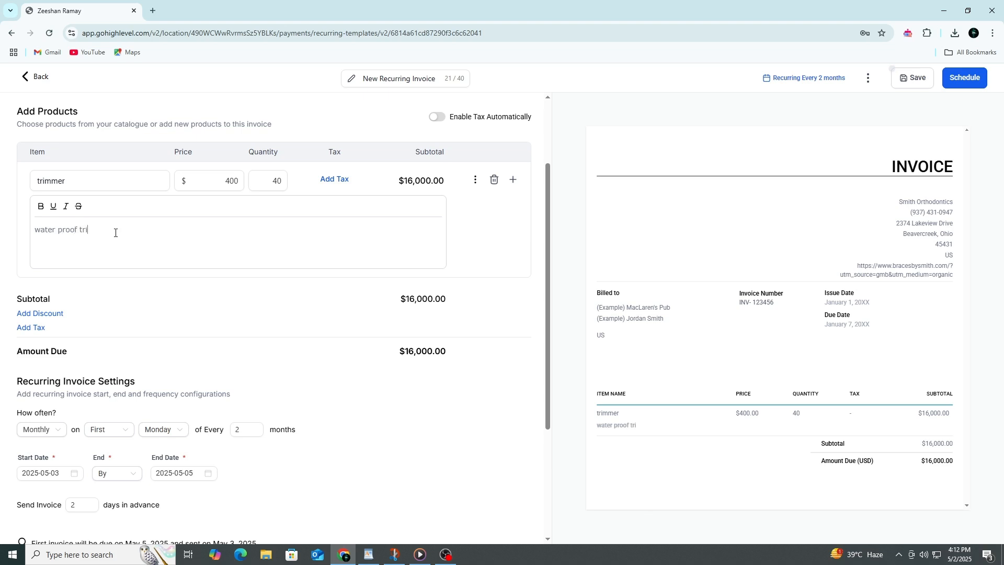
{"action": "type", "text": "mmer"}
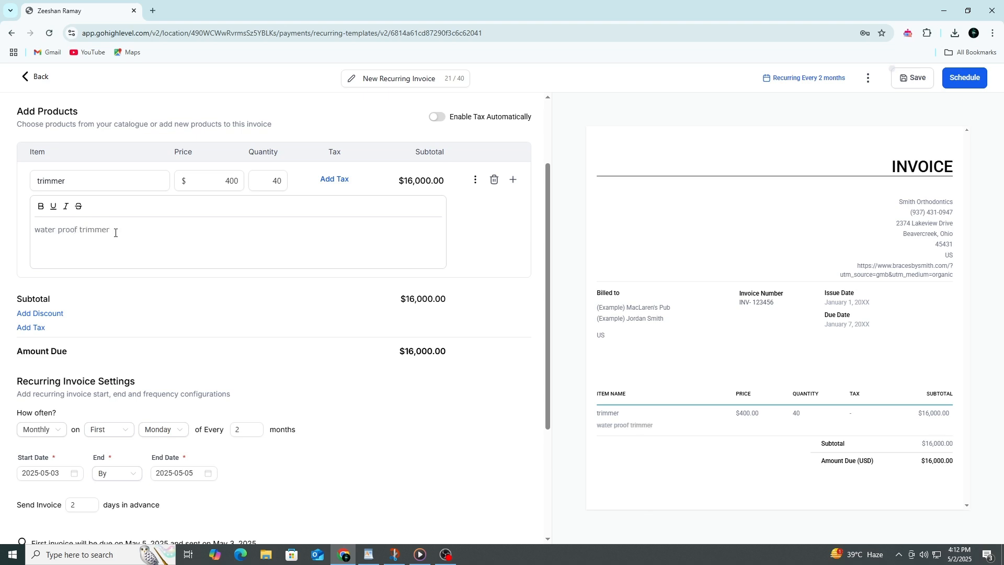
{"action": "mouse_move", "coordinate": [66, 223]}
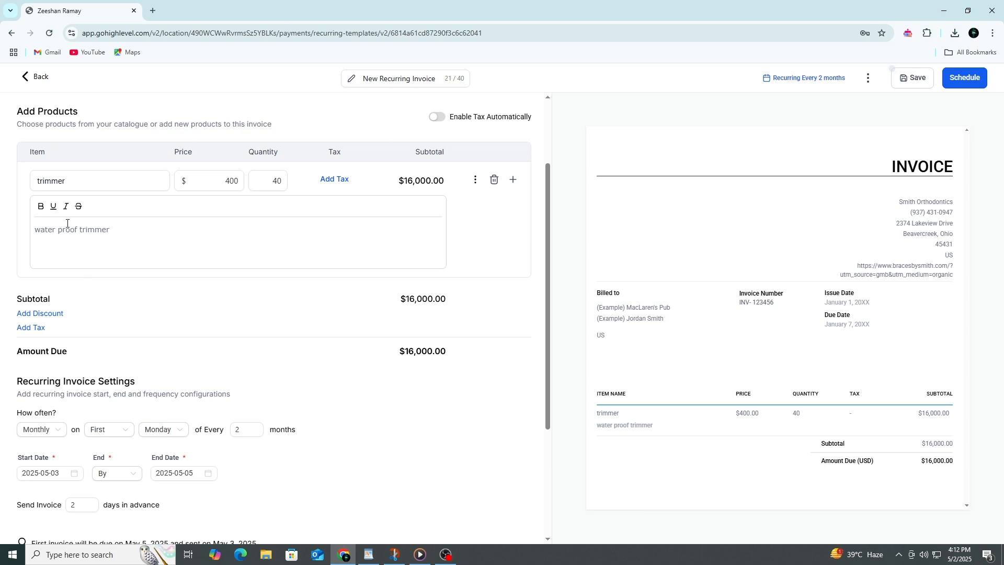
{"action": "mouse_move", "coordinate": [54, 206]}
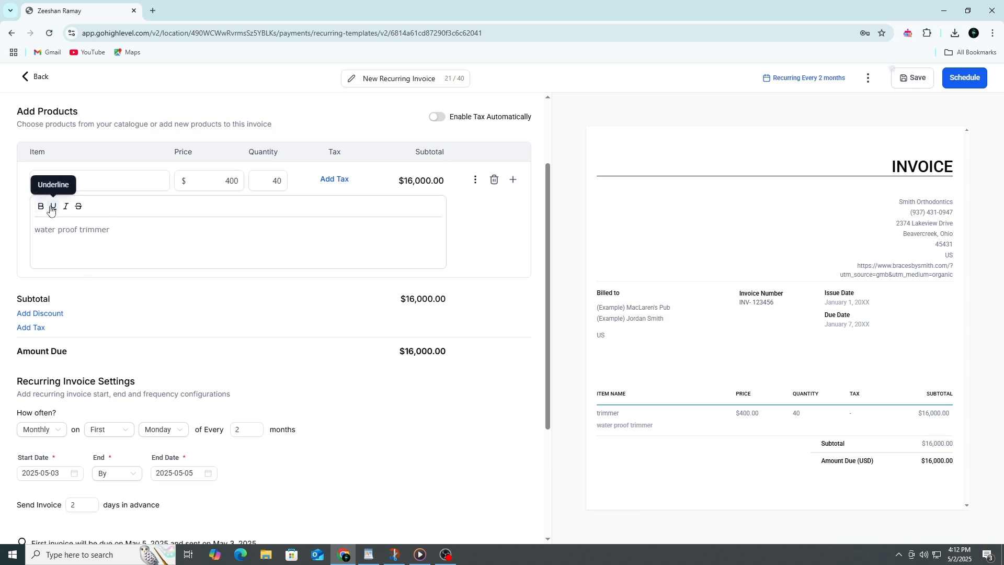
{"action": "mouse_move", "coordinate": [91, 329]}
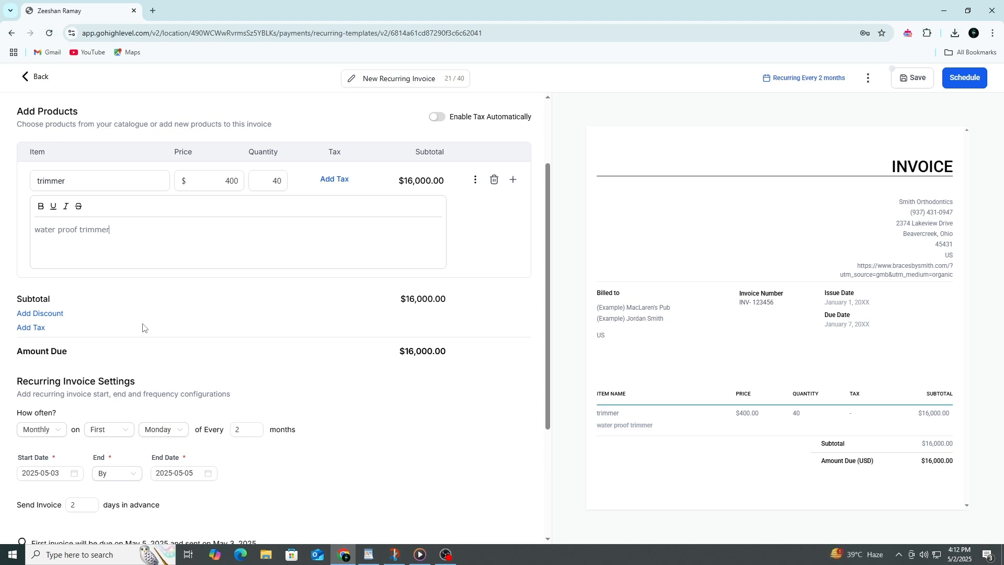
{"action": "mouse_move", "coordinate": [901, 176]}
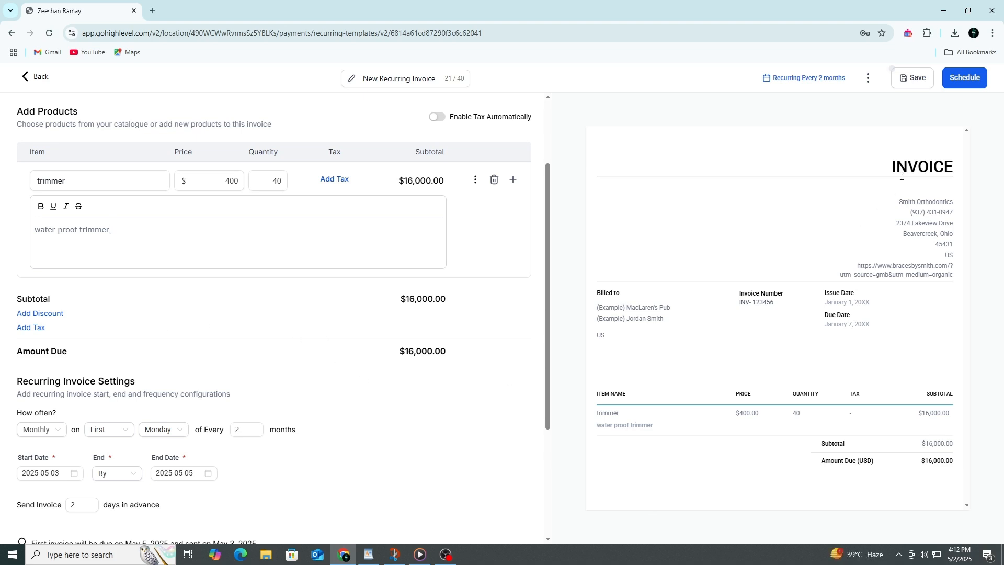
{"action": "double_click", "coordinate": [921, 166]}
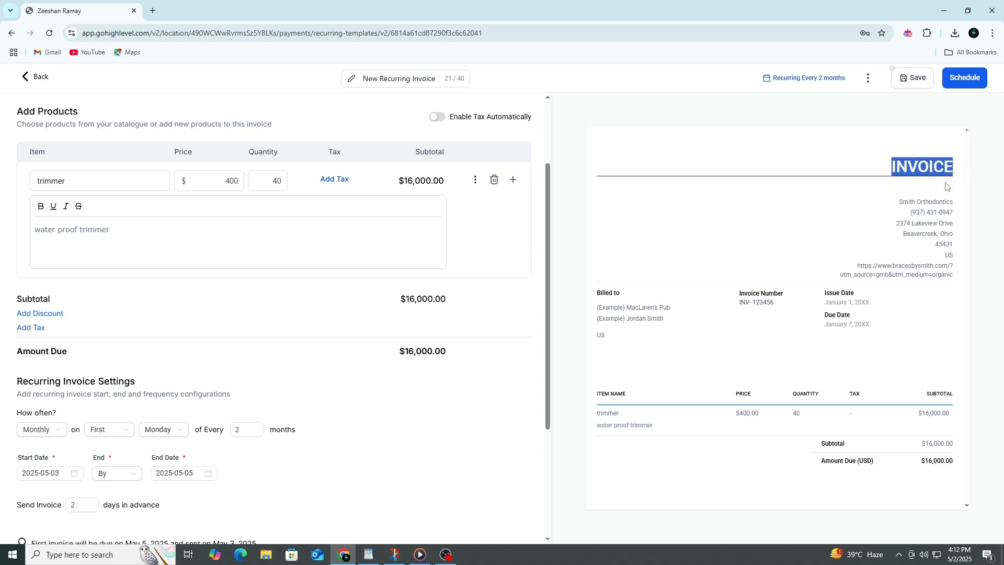
{"action": "mouse_move", "coordinate": [860, 210]}
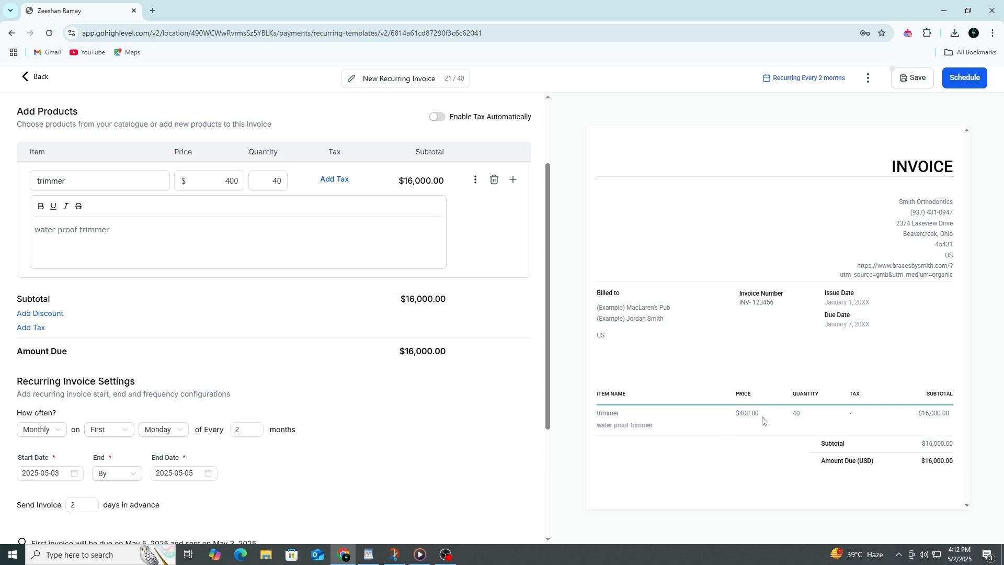
{"action": "double_click", "coordinate": [754, 413]}
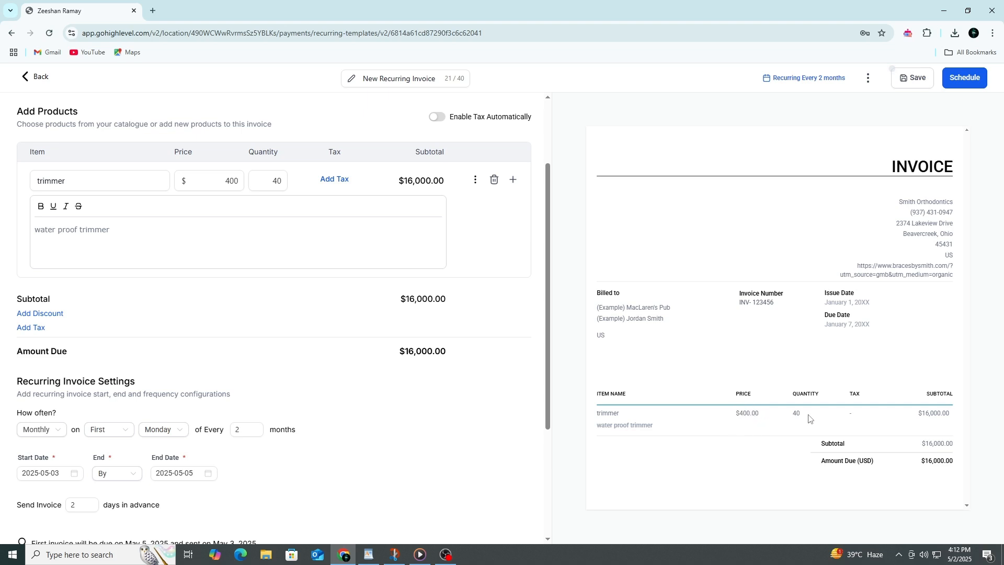
{"action": "mouse_move", "coordinate": [763, 428]}
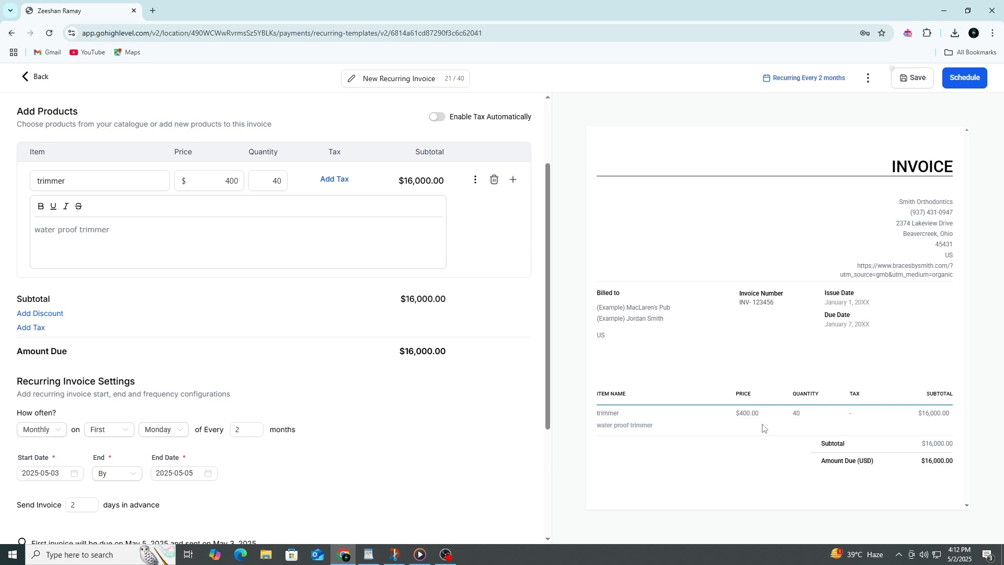
{"action": "double_click", "coordinate": [607, 414]}
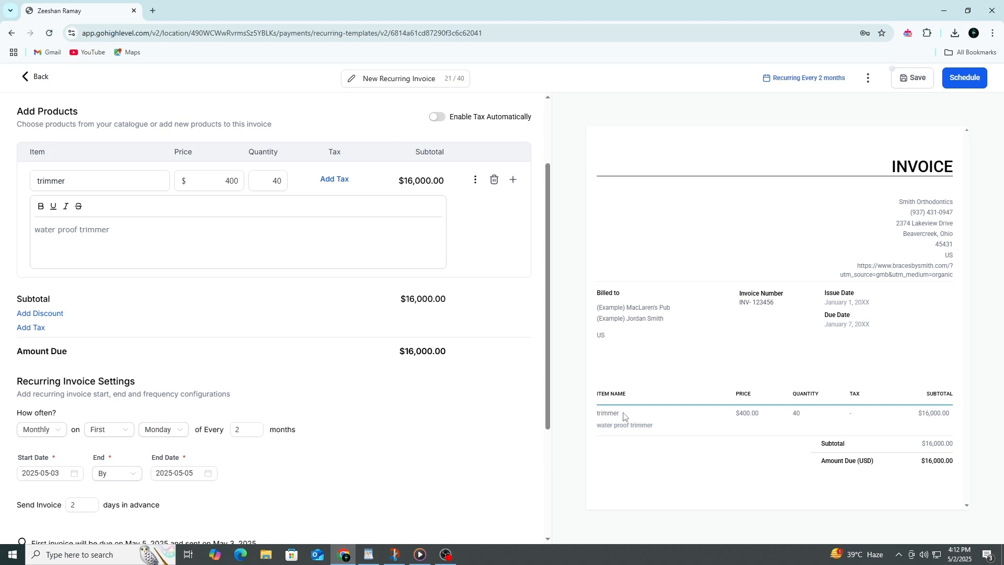
{"action": "double_click", "coordinate": [936, 460]}
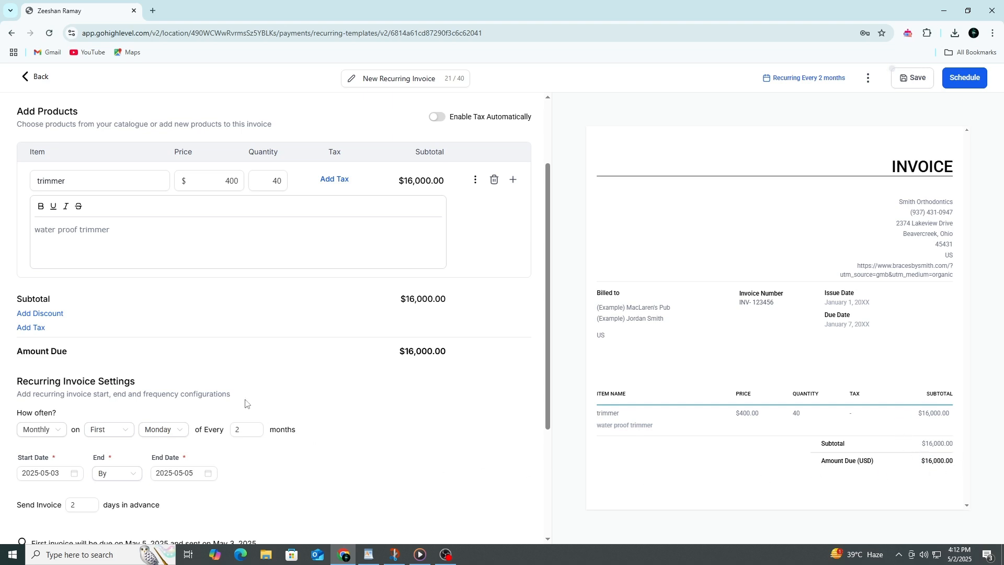
{"action": "mouse_move", "coordinate": [63, 374]}
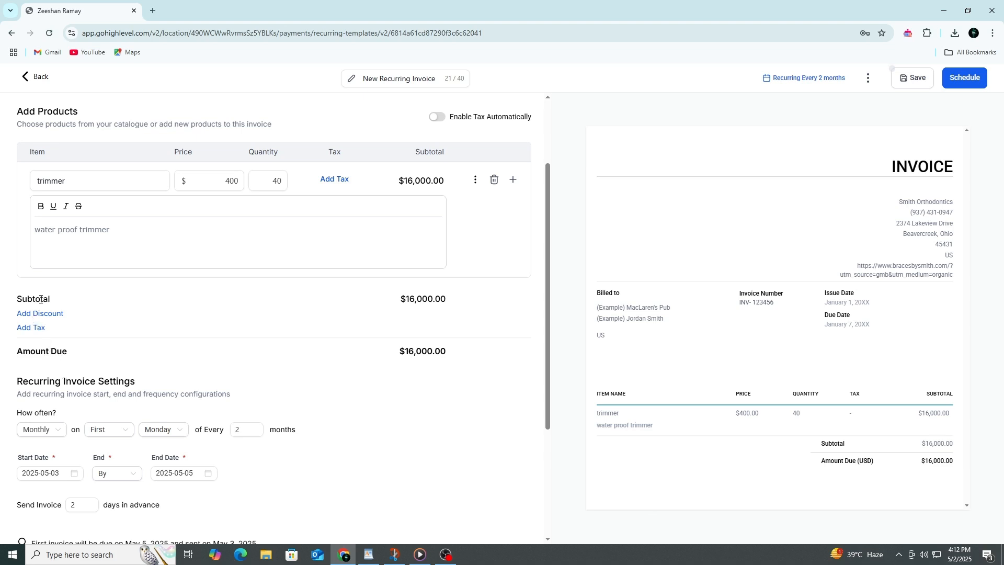
{"action": "mouse_move", "coordinate": [66, 305]}
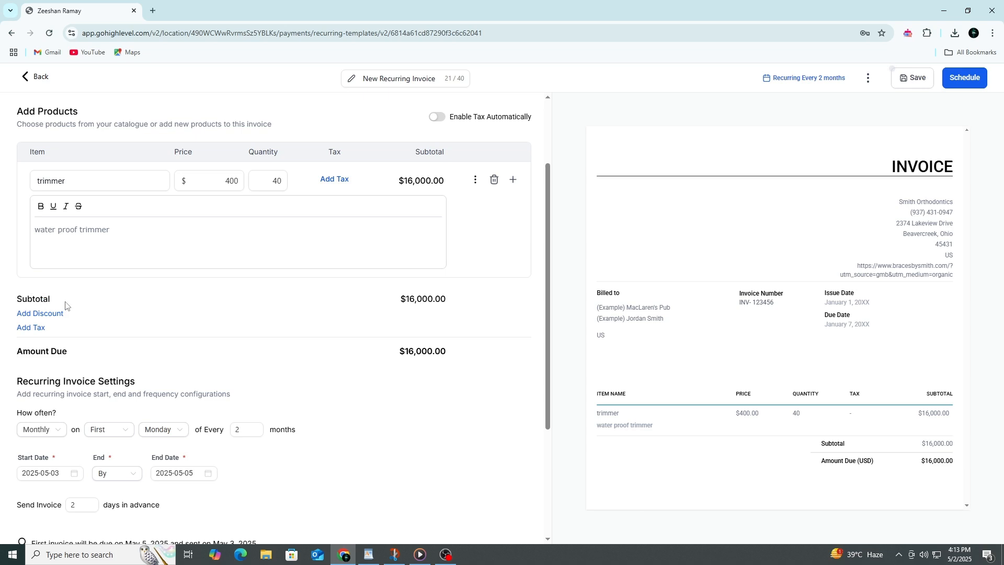
{"action": "double_click", "coordinate": [422, 299]}
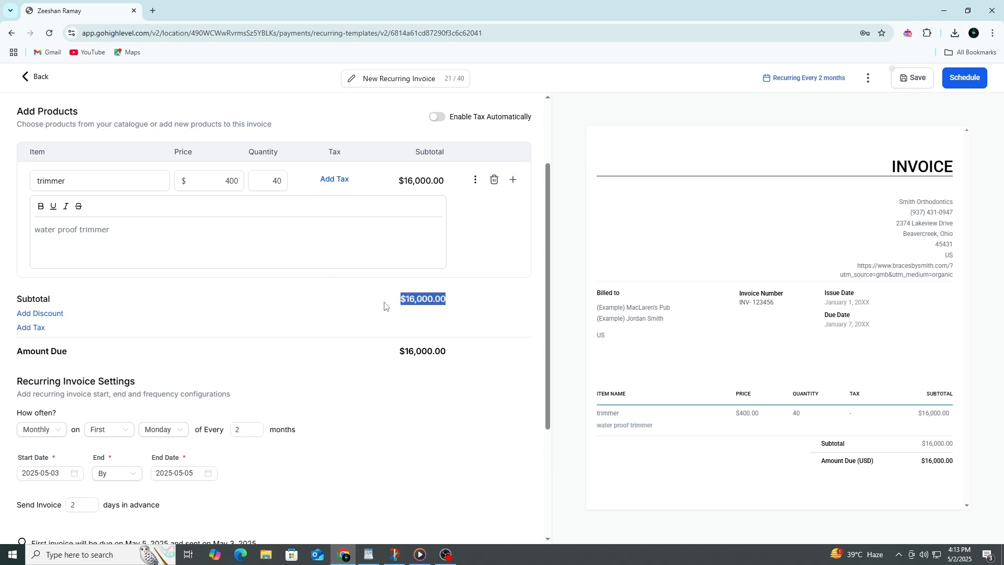
Dismiss the discount options without applying one and bring up the Add Taxes dialog
{"action": "left_click", "coordinate": [40, 313]}
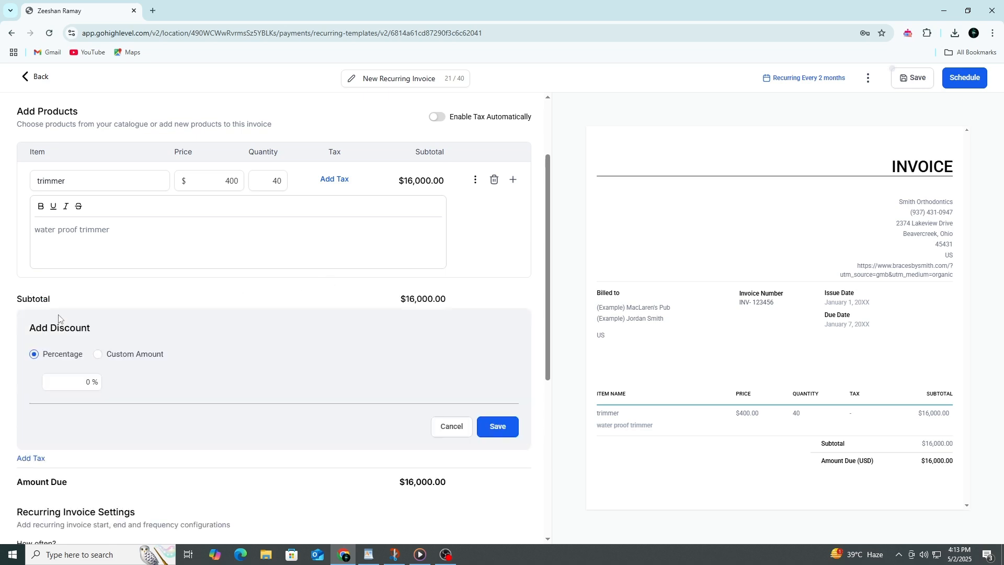
{"action": "left_click", "coordinate": [71, 382]}
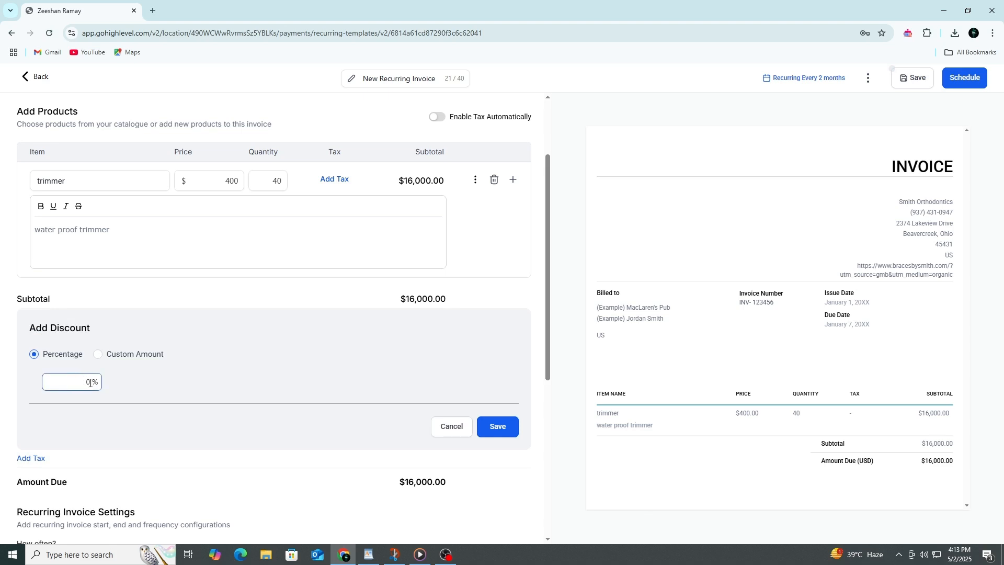
{"action": "mouse_move", "coordinate": [96, 401]}
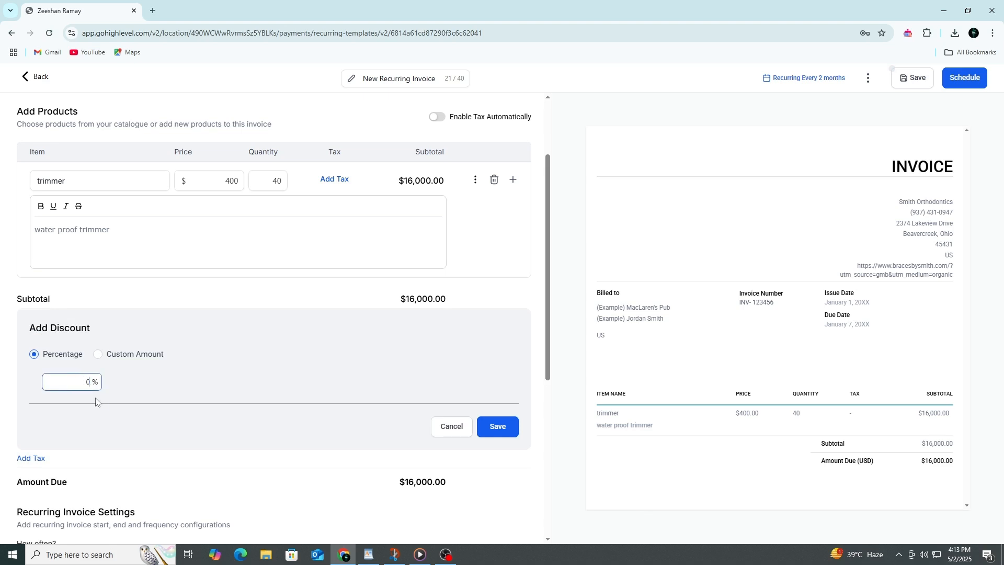
{"action": "left_click", "coordinate": [451, 427]}
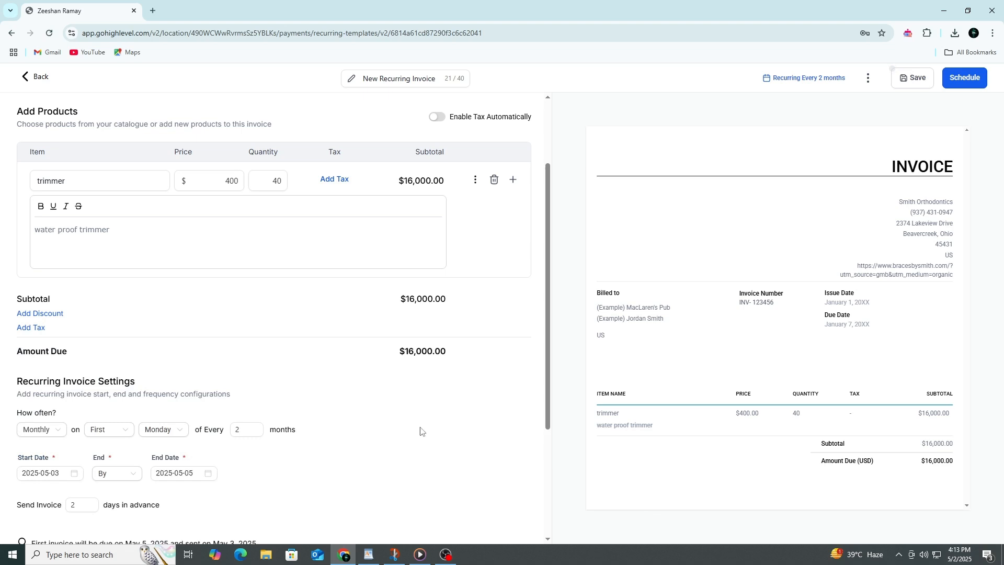
{"action": "left_click", "coordinate": [333, 179]}
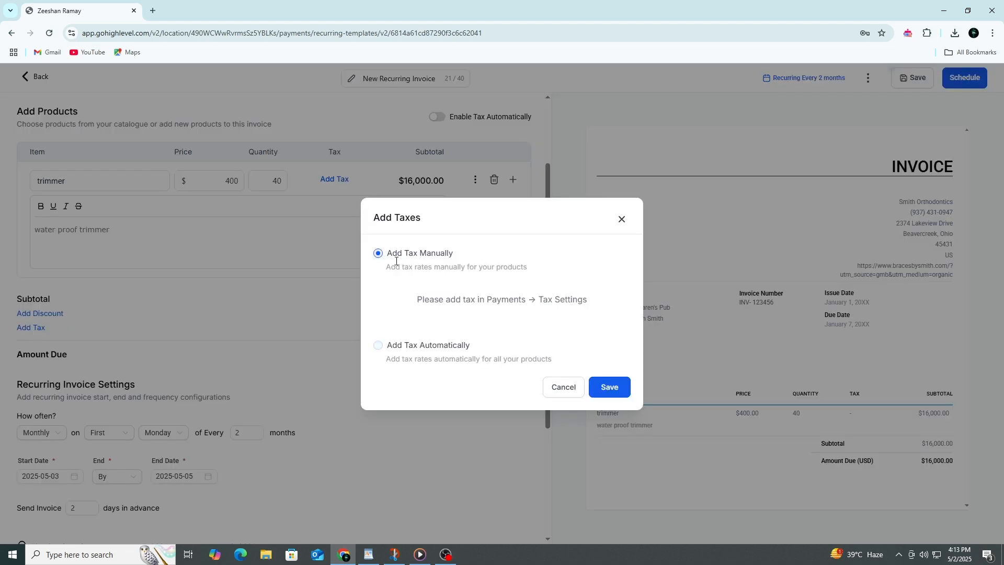
Cancel the Add Taxes dialog with no tax, leaving the amount due at $16,000
{"action": "left_click", "coordinate": [562, 388]}
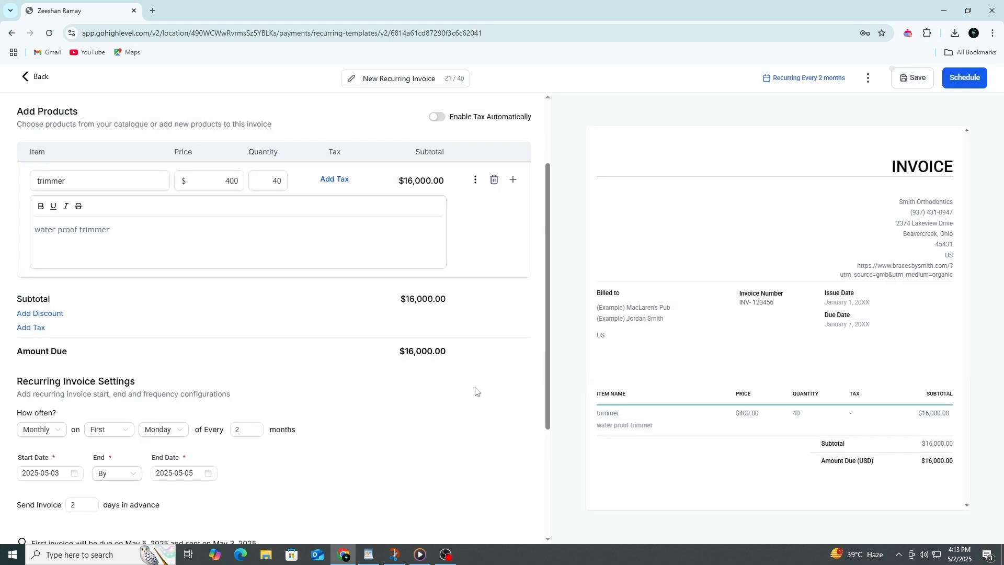
{"action": "double_click", "coordinate": [415, 350]}
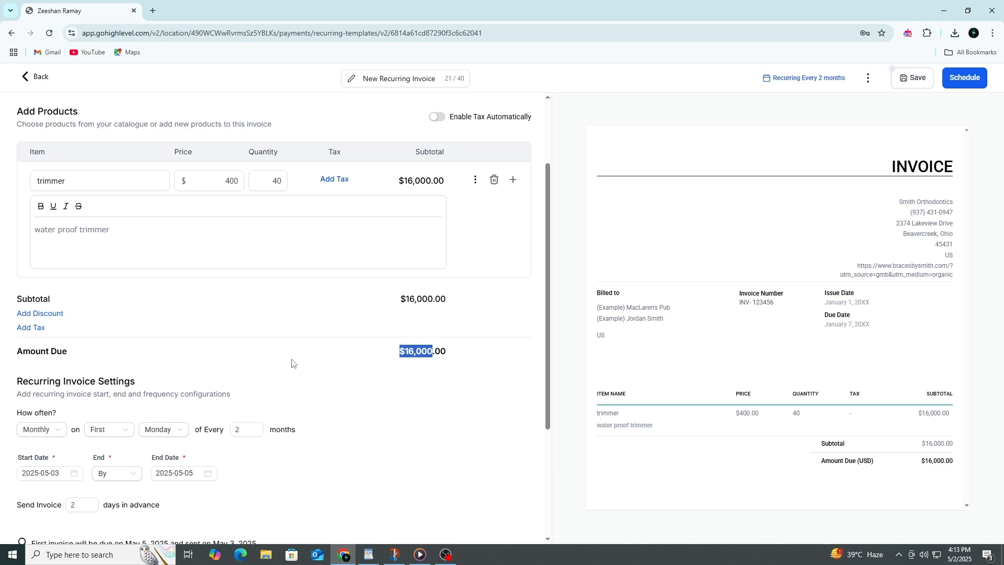
{"action": "mouse_move", "coordinate": [417, 371]}
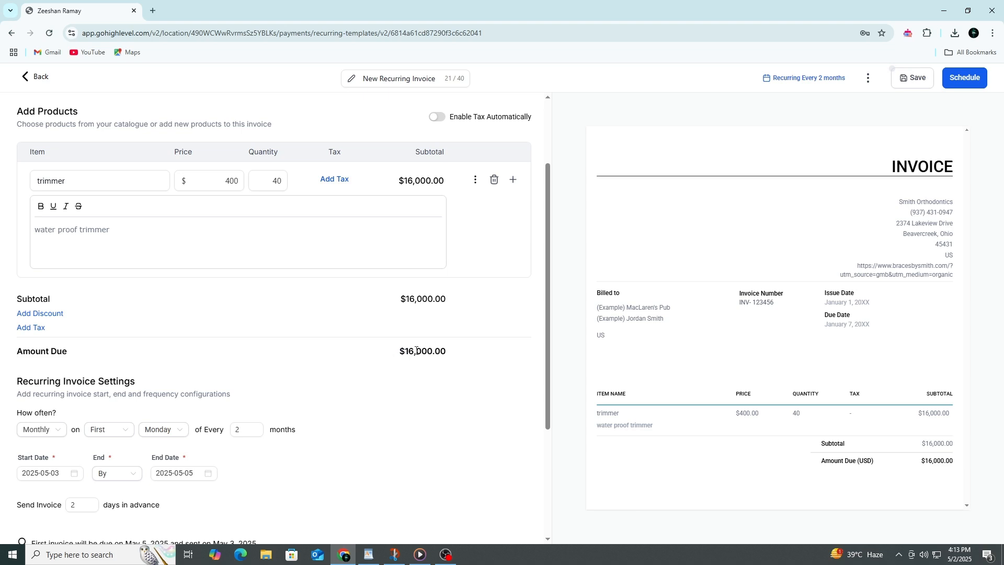
{"action": "mouse_move", "coordinate": [419, 367]}
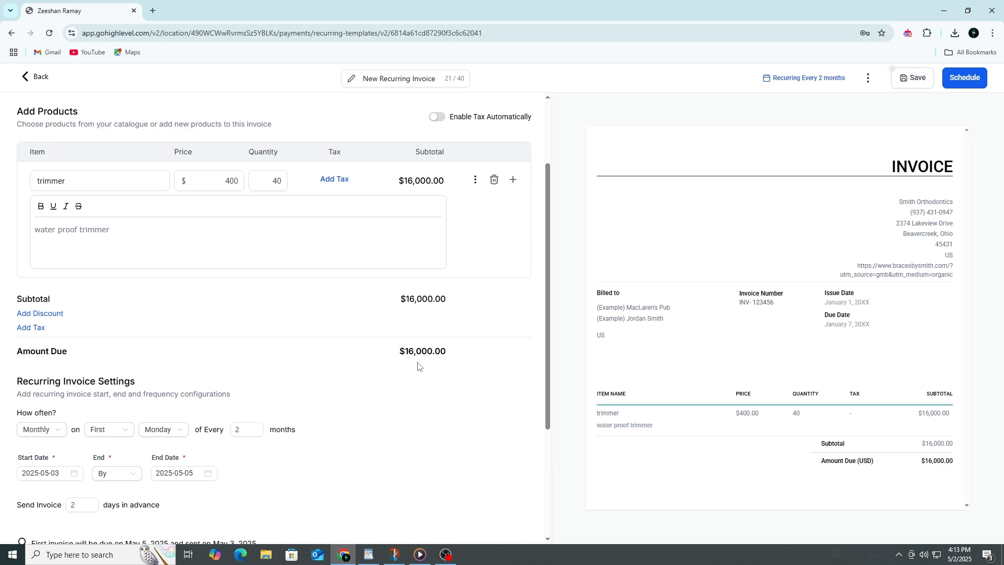
{"action": "mouse_move", "coordinate": [262, 364]}
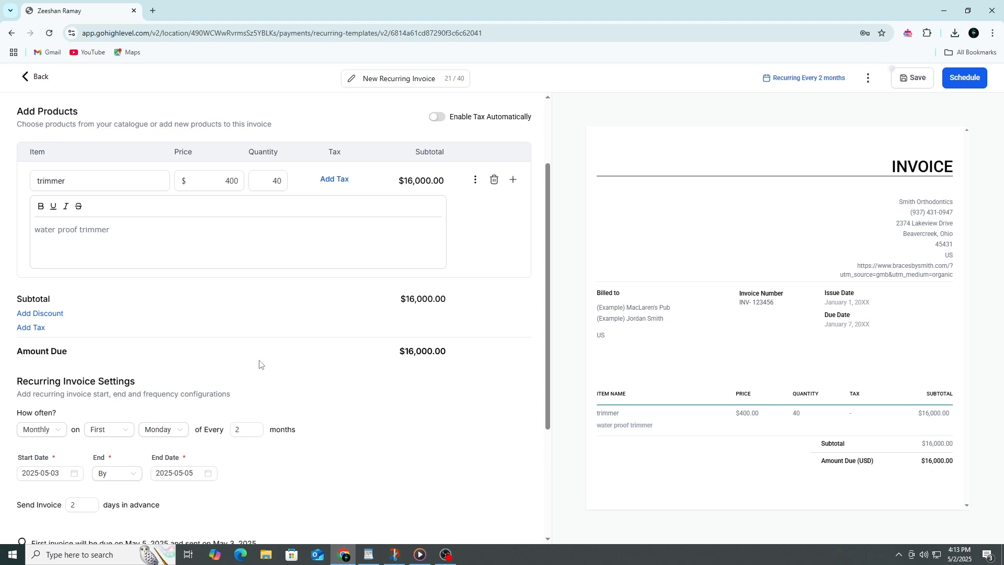
{"action": "scroll", "scroll_direction": "down", "scroll_amount": 3}
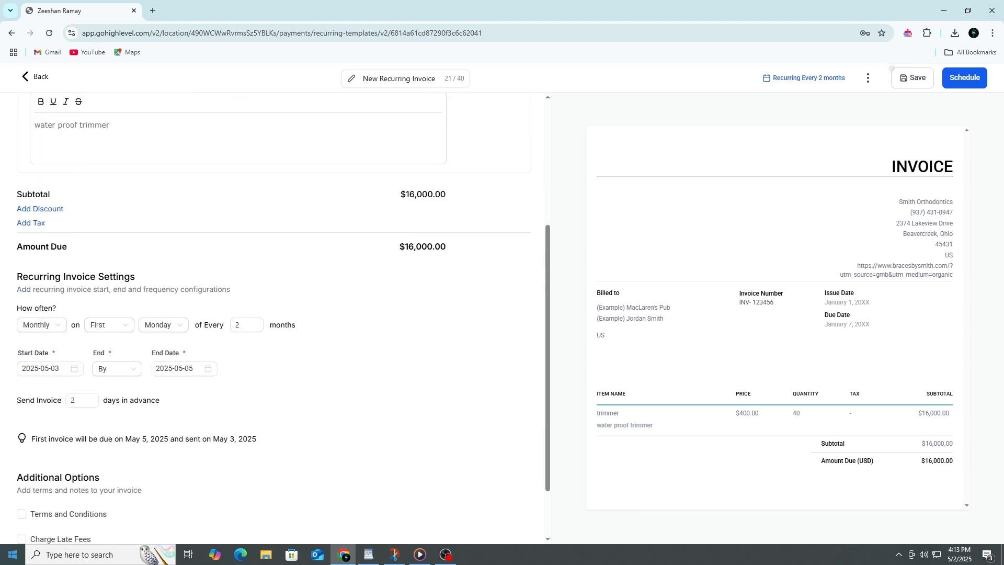
{"action": "mouse_move", "coordinate": [15, 274]}
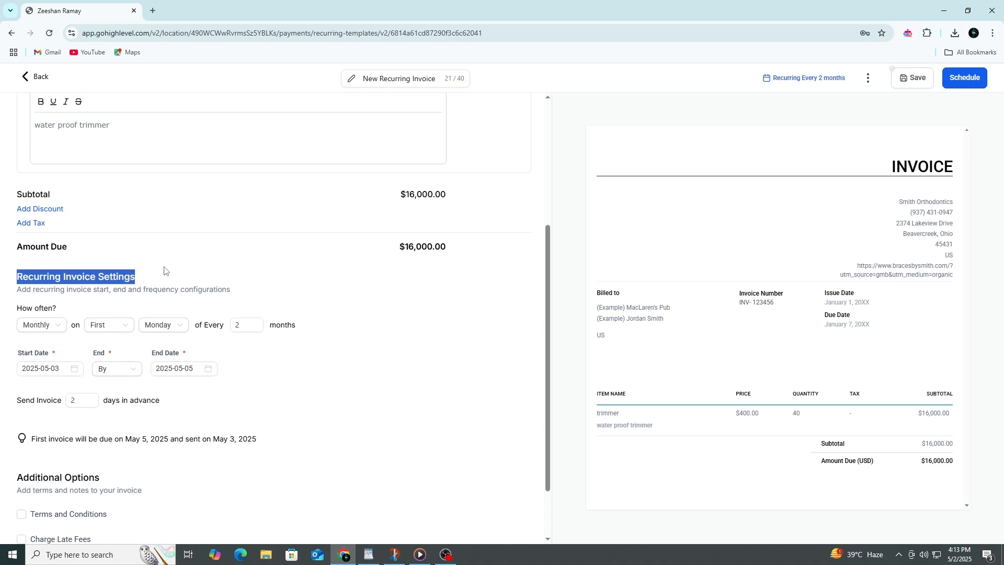
{"action": "left_click", "coordinate": [41, 325]}
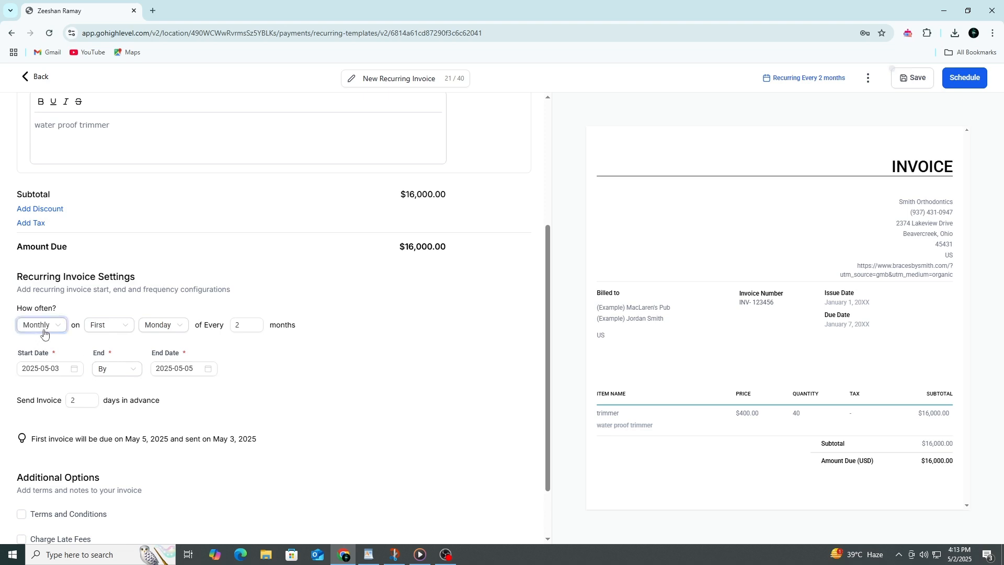
{"action": "left_click", "coordinate": [41, 325]}
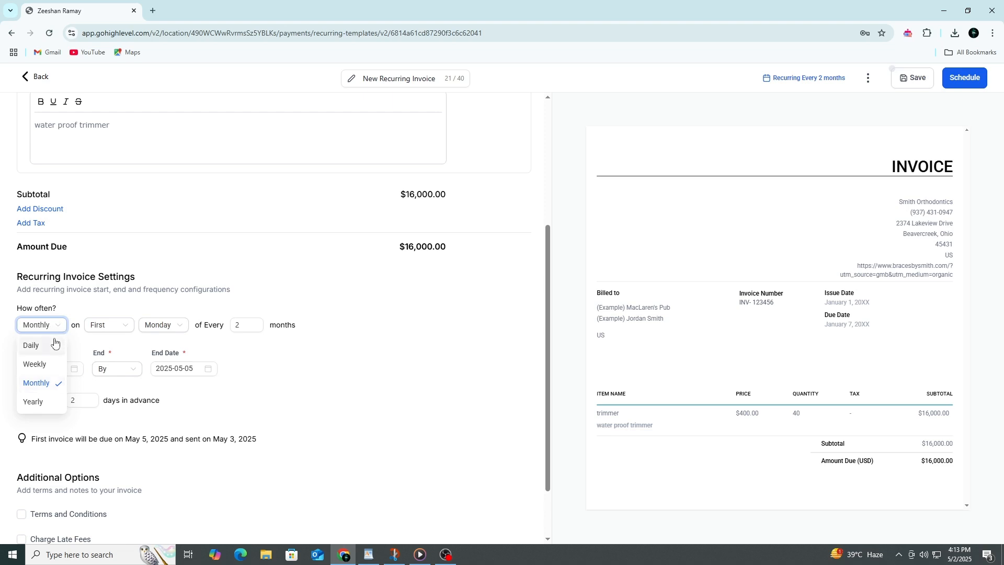
{"action": "mouse_move", "coordinate": [48, 356]}
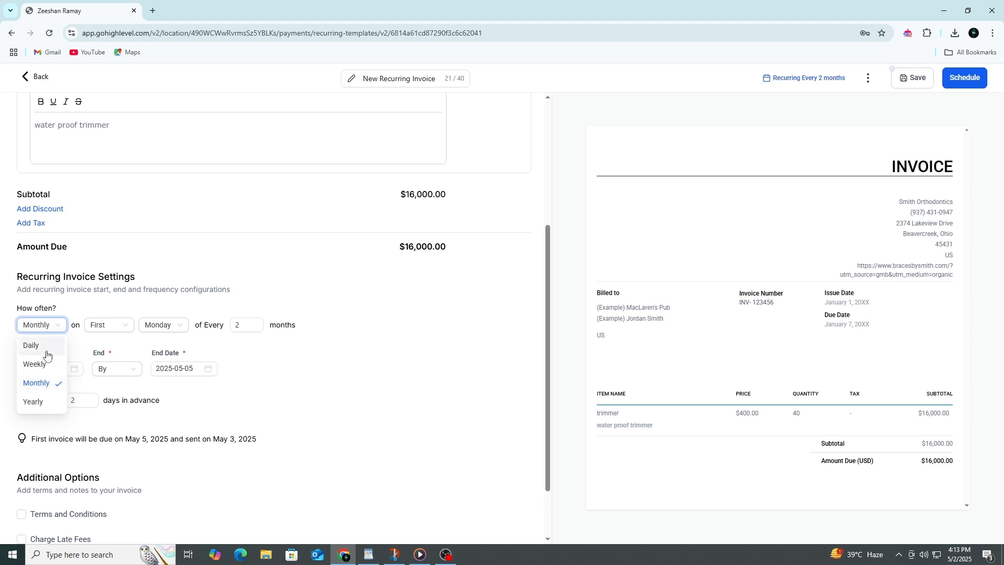
{"action": "mouse_move", "coordinate": [43, 413]}
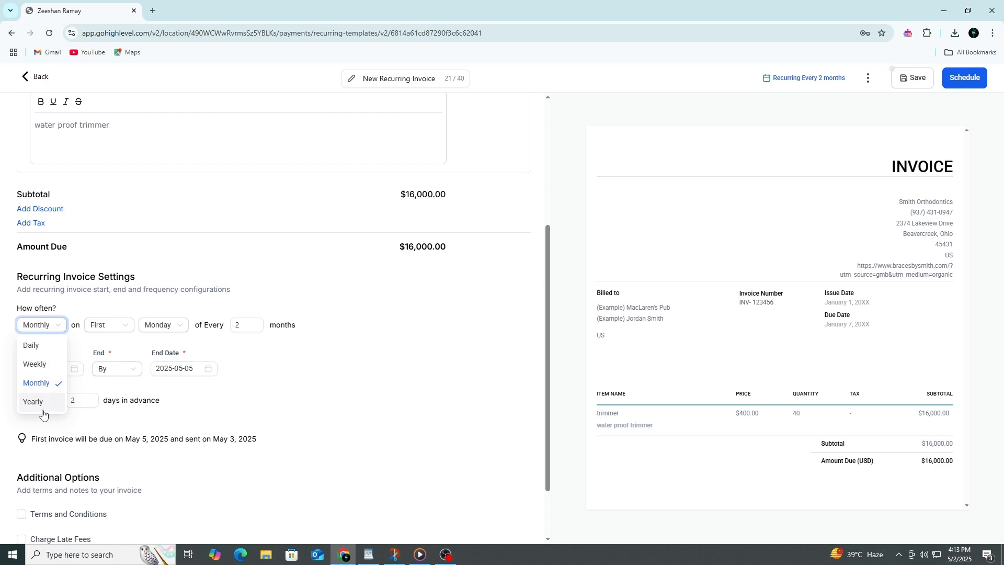
{"action": "left_click", "coordinate": [36, 382]}
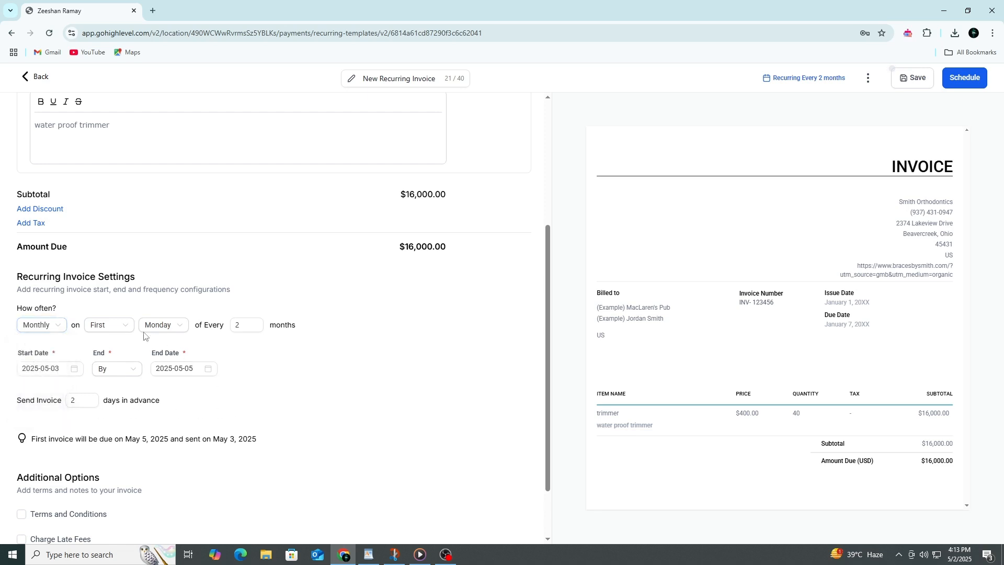
{"action": "left_click", "coordinate": [108, 325]}
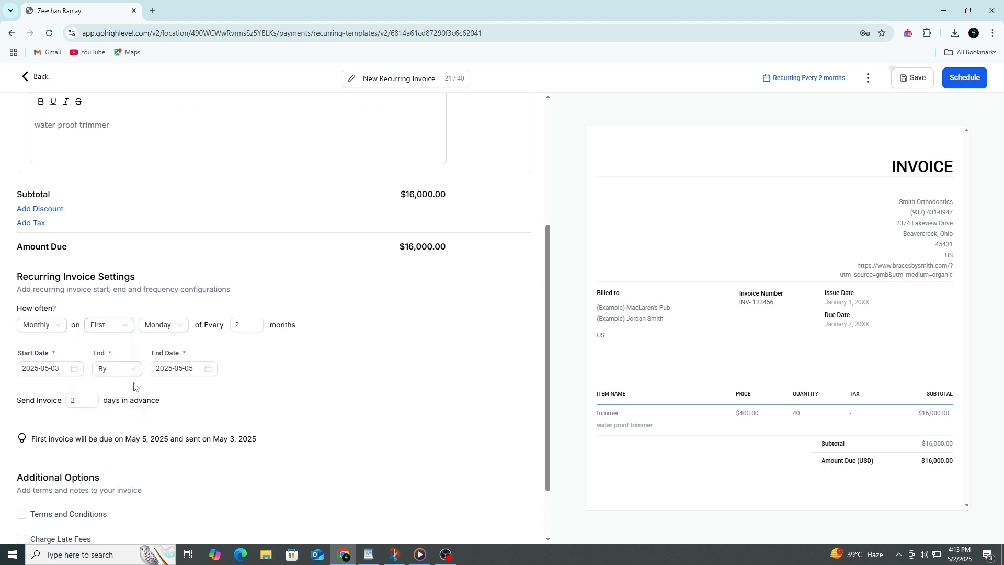
{"action": "left_click", "coordinate": [182, 368]}
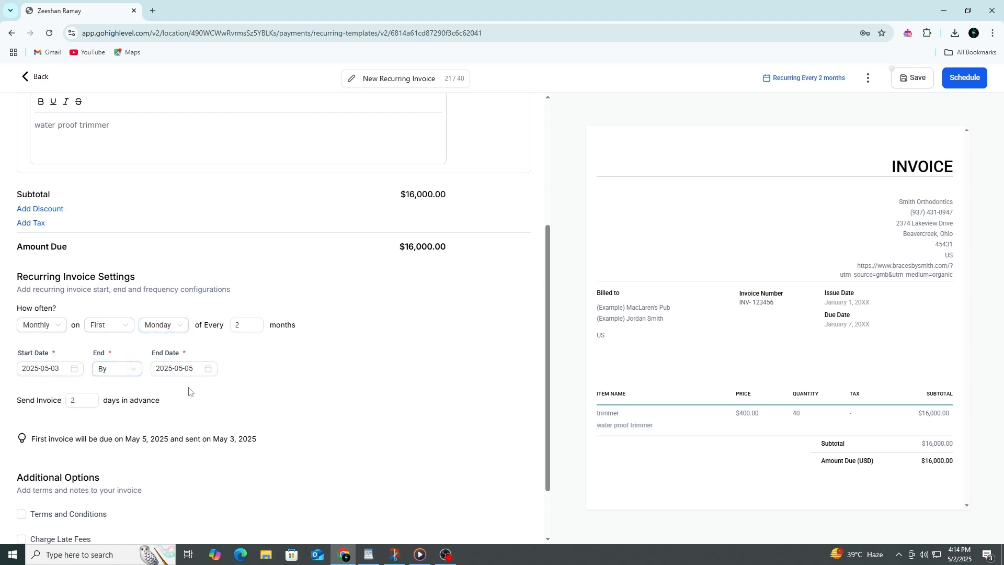
{"action": "double_click", "coordinate": [166, 353]}
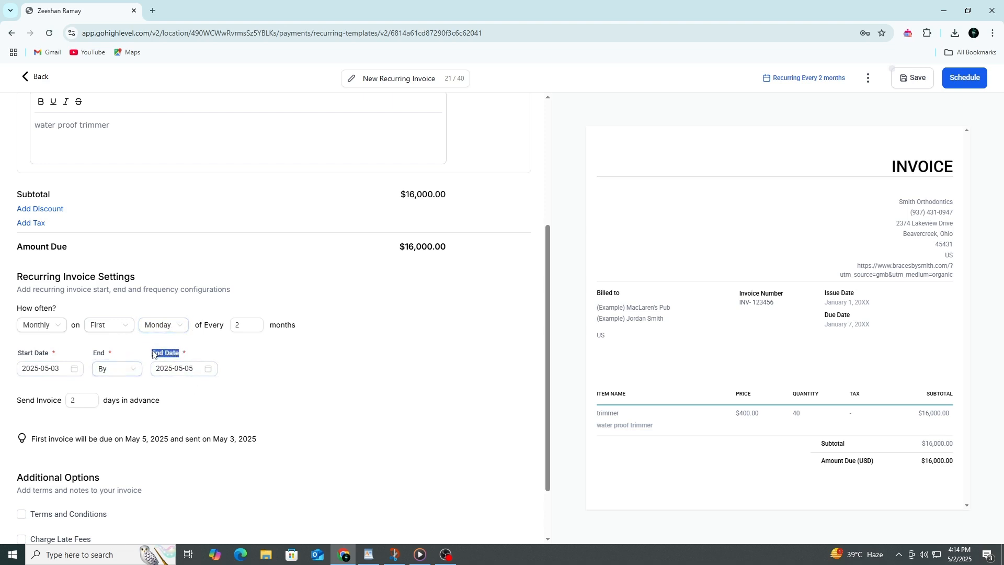
Schedule the recurring trimmer invoice, saving the $16,000 template
{"action": "scroll", "scroll_direction": "up", "scroll_amount": 3}
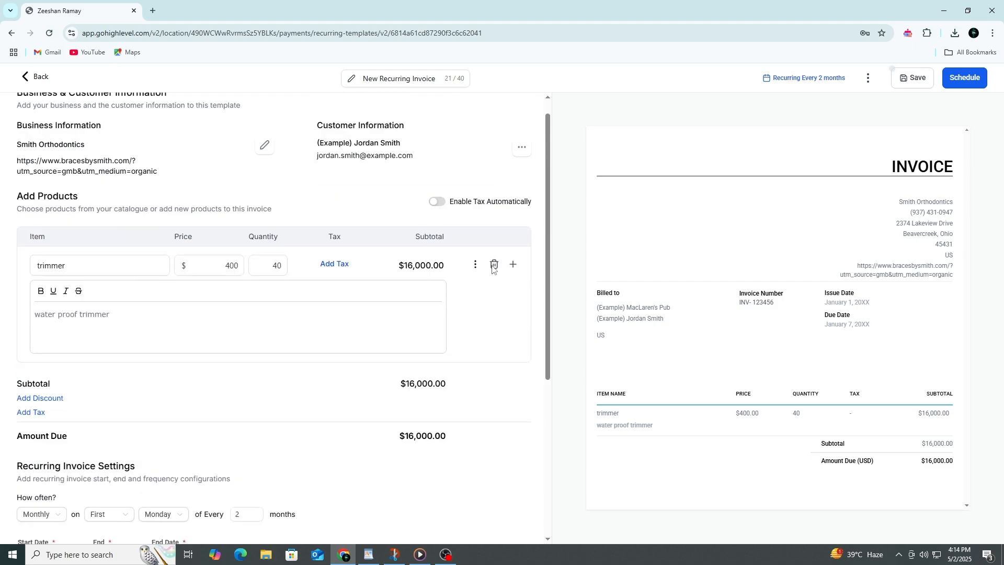
{"action": "scroll", "scroll_direction": "up", "scroll_amount": 3}
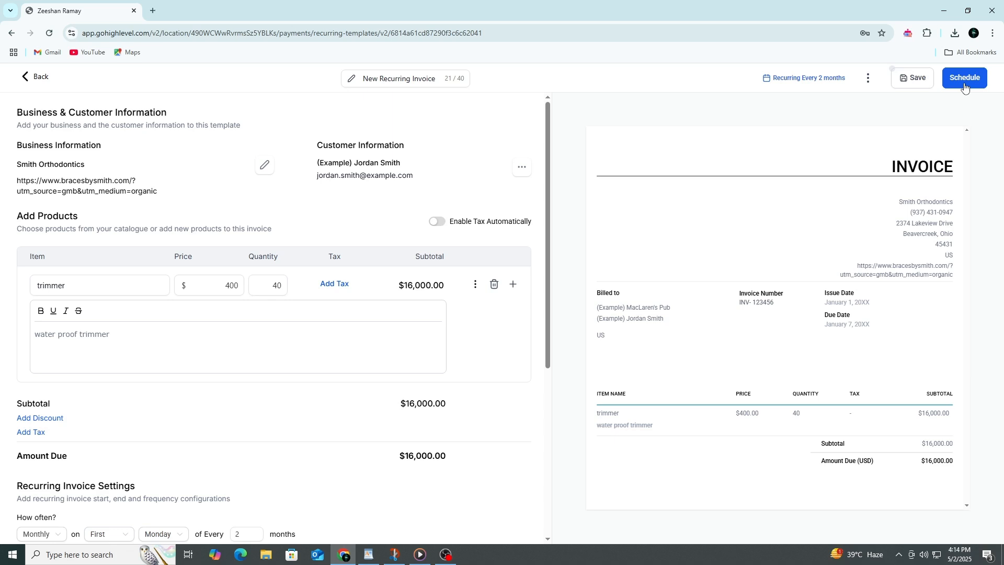
{"action": "mouse_move", "coordinate": [902, 81]}
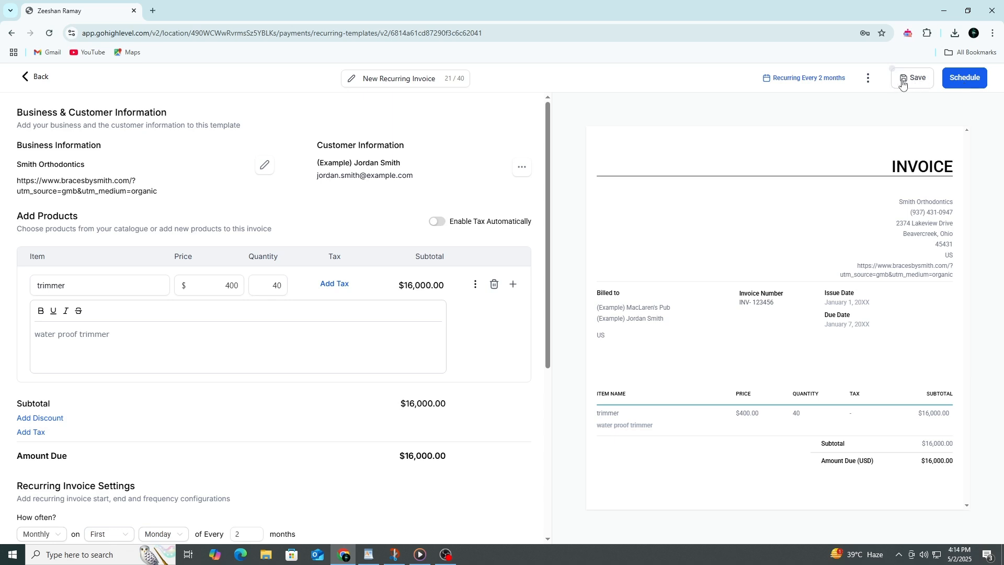
{"action": "mouse_move", "coordinate": [935, 88]}
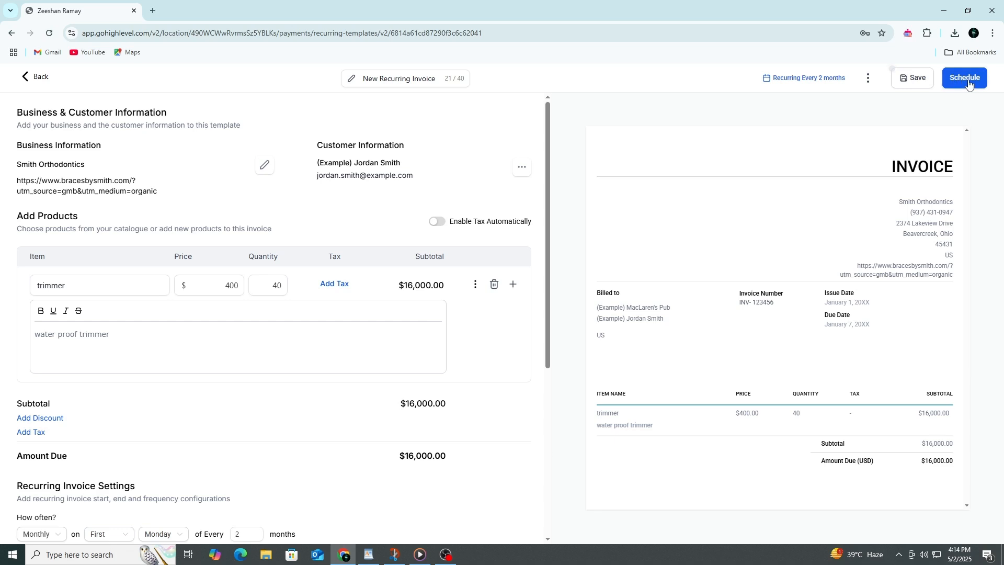
{"action": "left_click", "coordinate": [913, 77]}
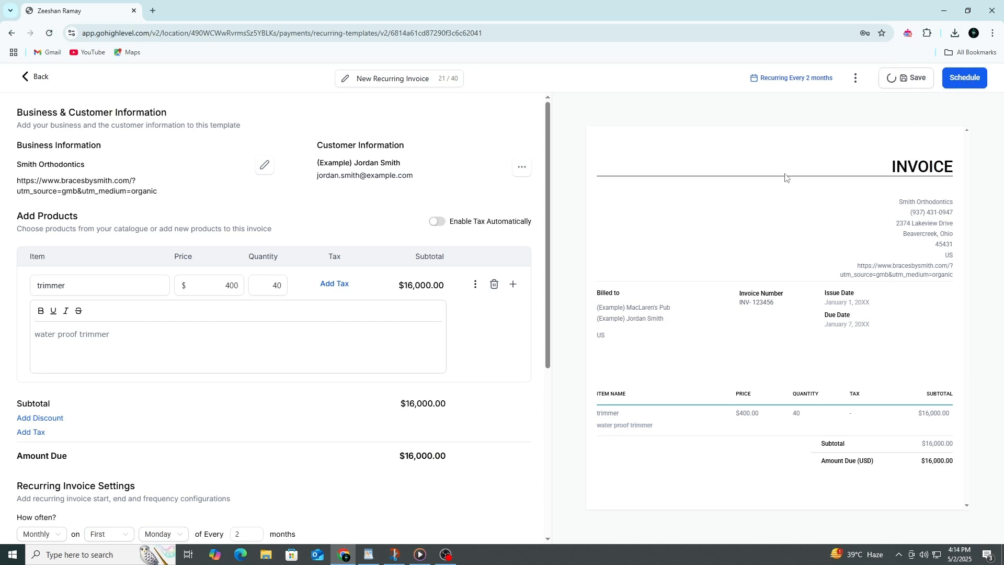
{"action": "left_click", "coordinate": [964, 77]}
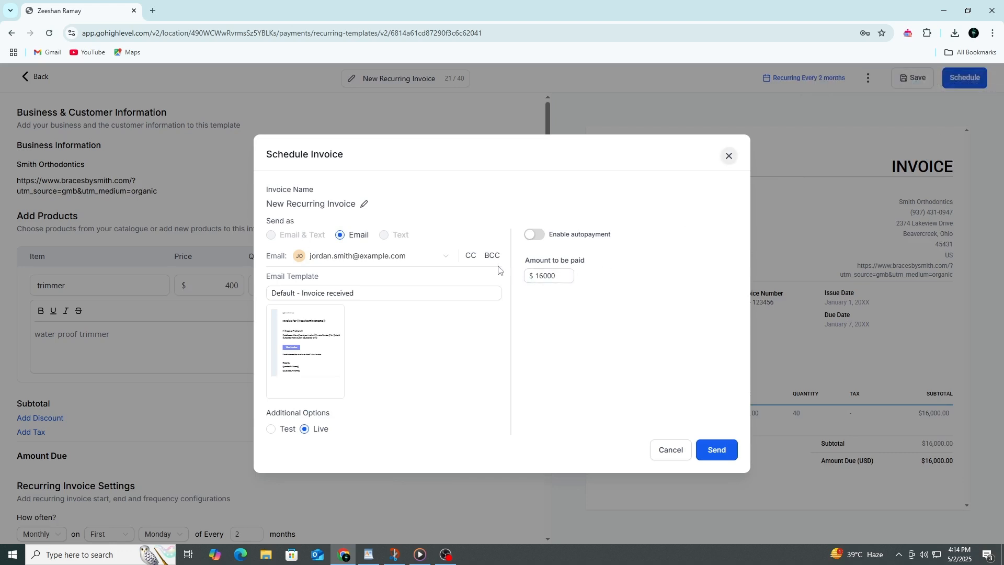
{"action": "mouse_move", "coordinate": [375, 209]}
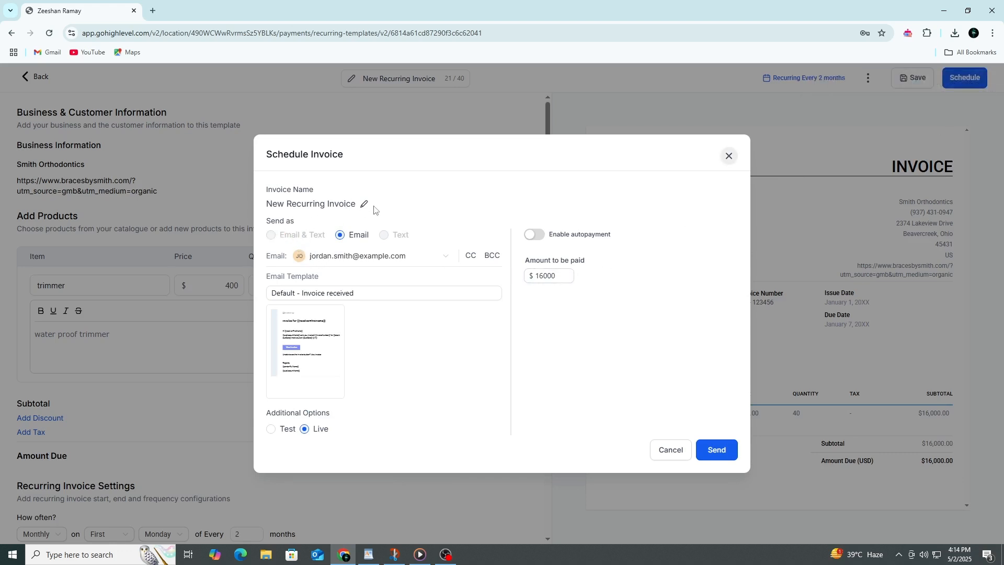
{"action": "mouse_move", "coordinate": [306, 350]}
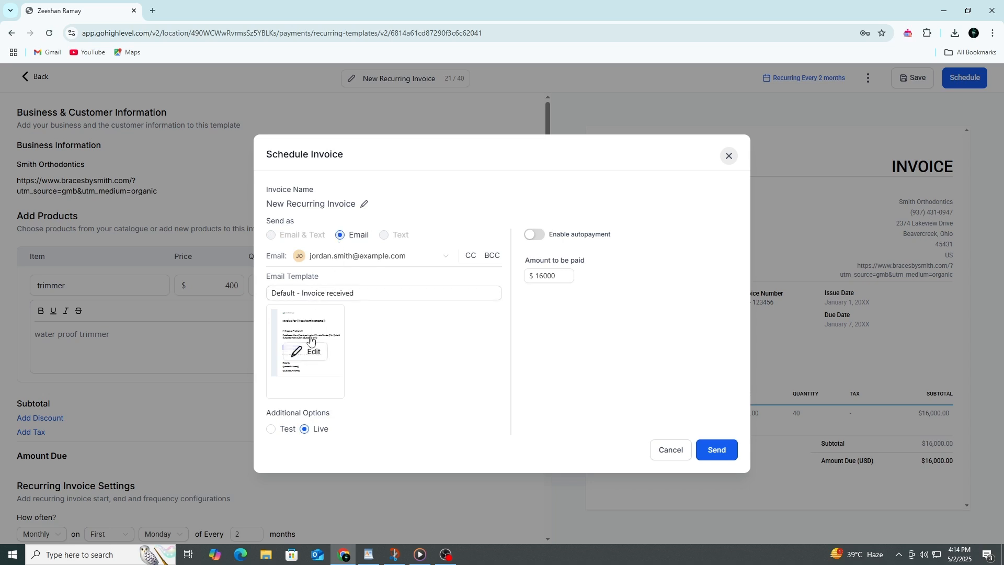
{"action": "mouse_move", "coordinate": [329, 319]}
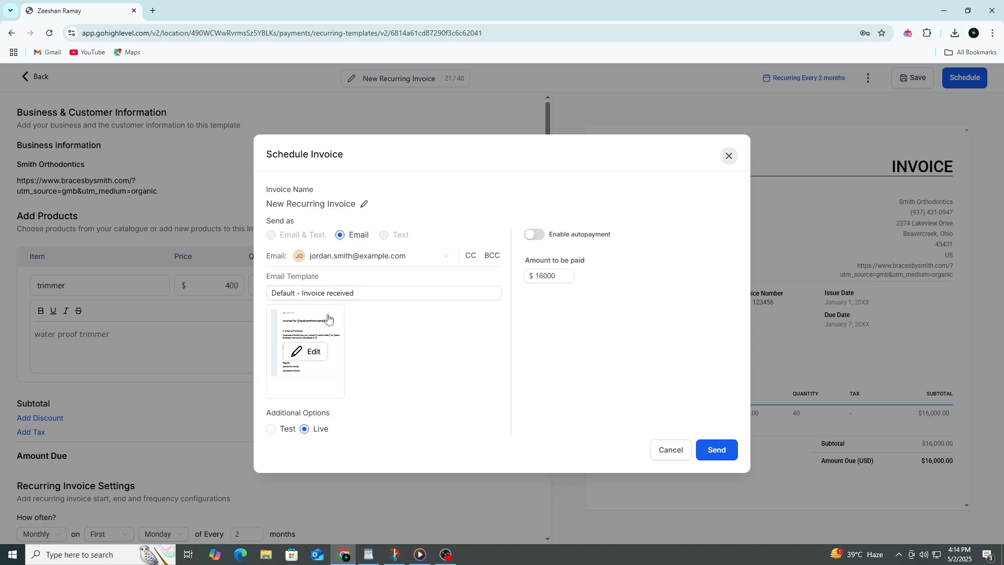
{"action": "mouse_move", "coordinate": [364, 262]}
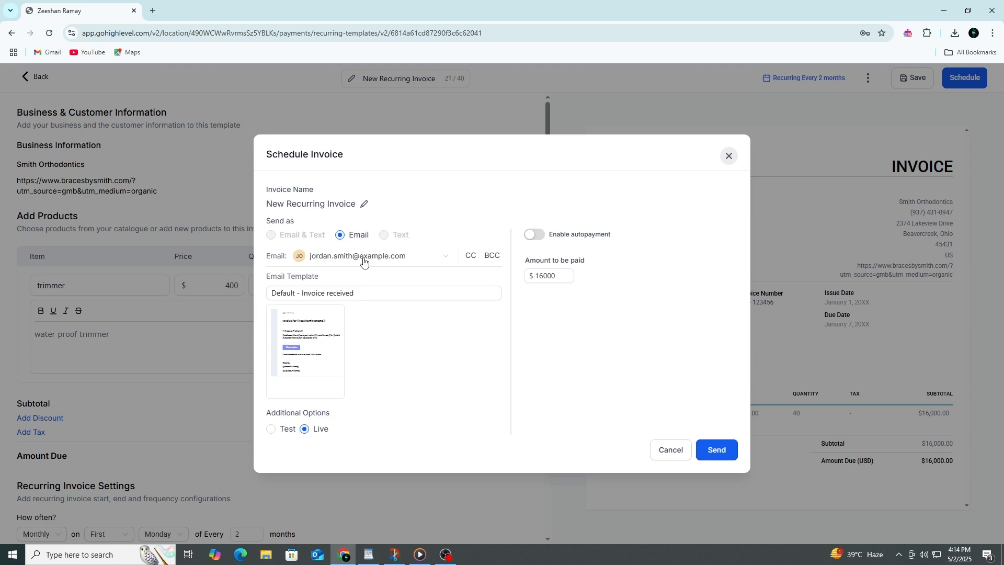
{"action": "left_click", "coordinate": [548, 275]}
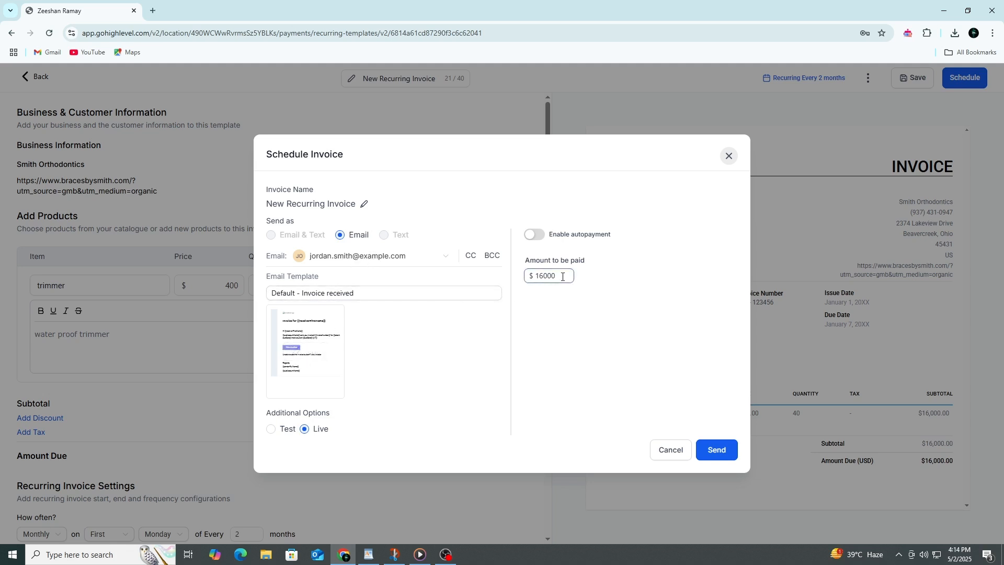
{"action": "mouse_move", "coordinate": [550, 317]}
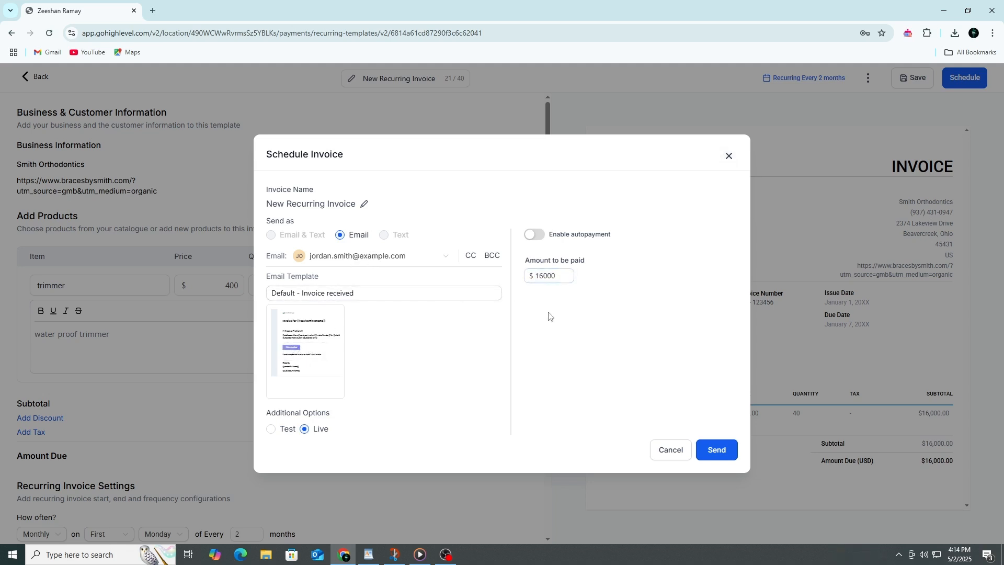
{"action": "mouse_move", "coordinate": [625, 329]}
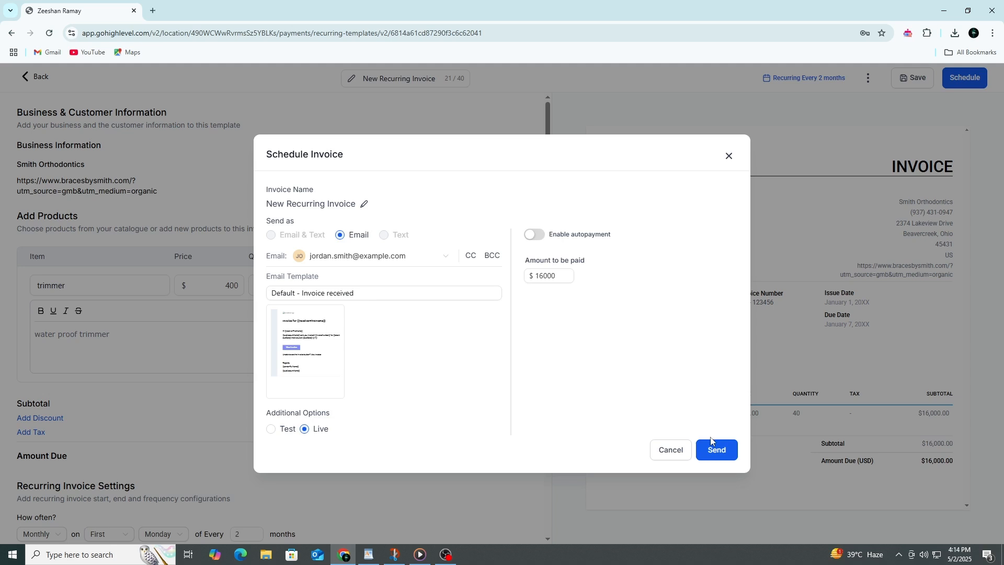
{"action": "mouse_move", "coordinate": [476, 410]}
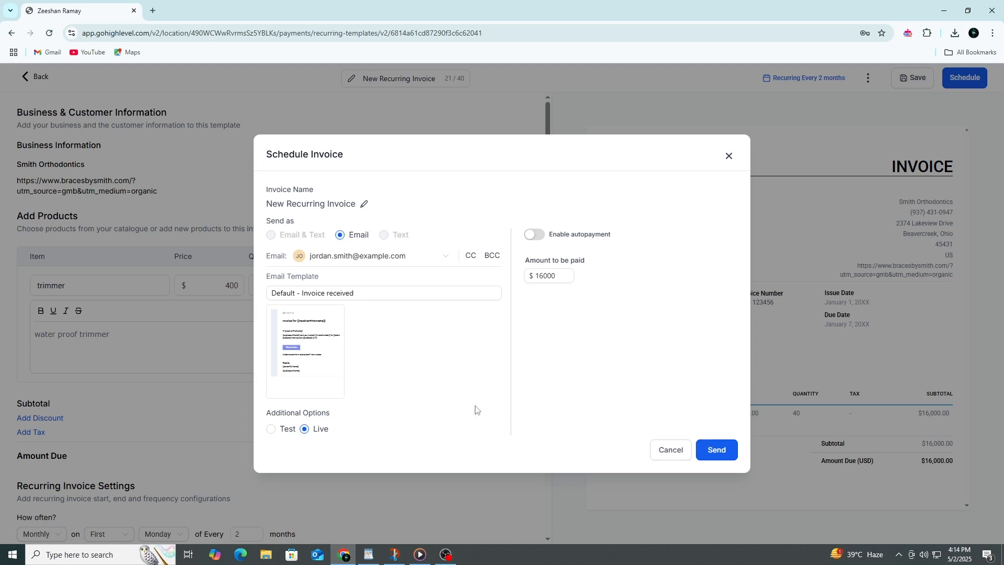
{"action": "mouse_move", "coordinate": [403, 260]}
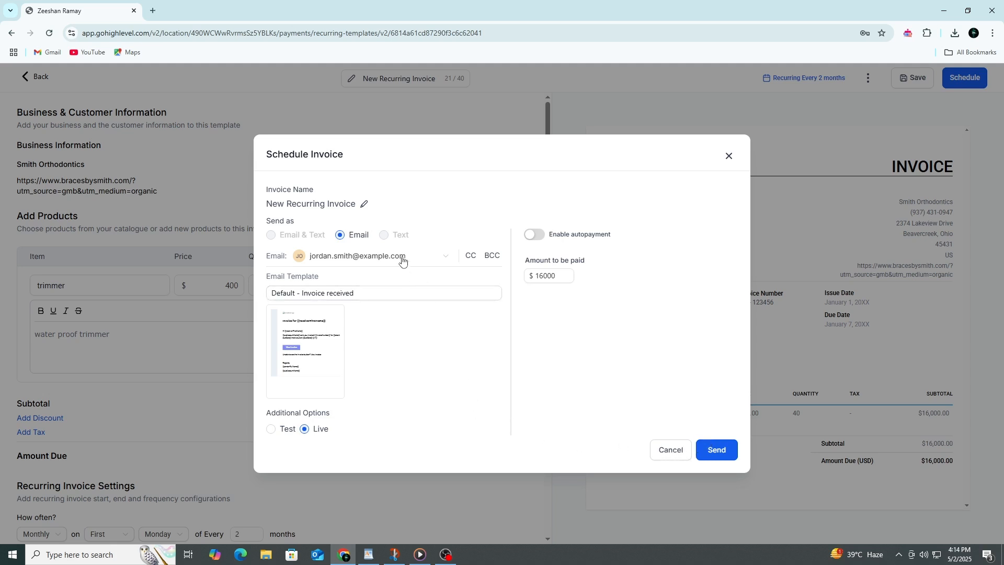
{"action": "mouse_move", "coordinate": [582, 290]}
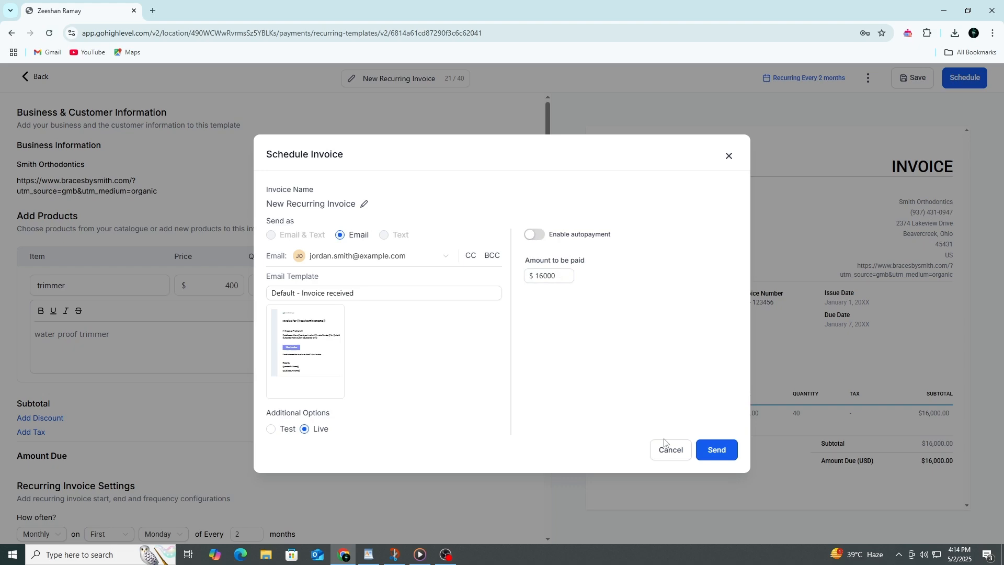
{"action": "left_click", "coordinate": [670, 449]}
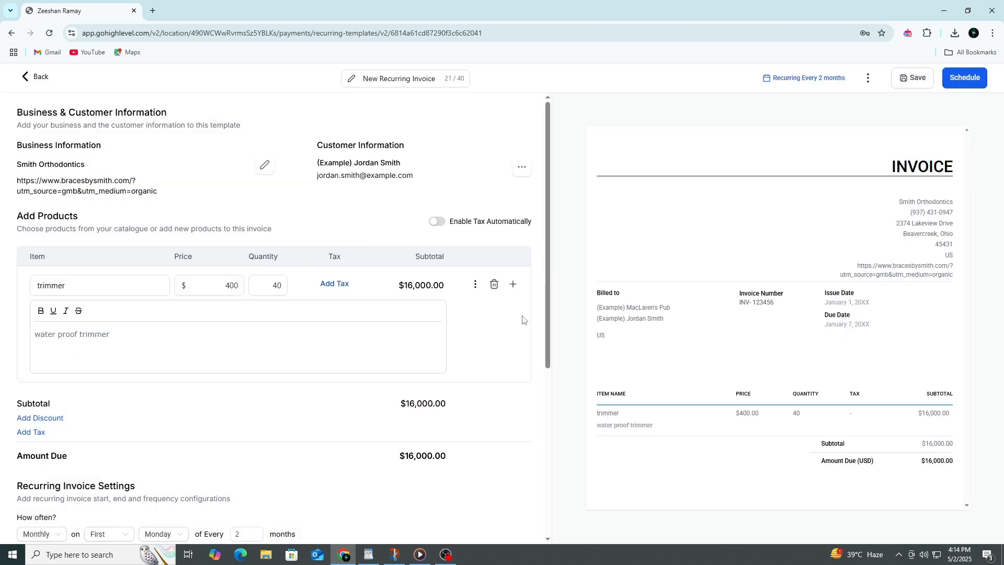
{"action": "scroll", "scroll_direction": "down", "scroll_amount": 3}
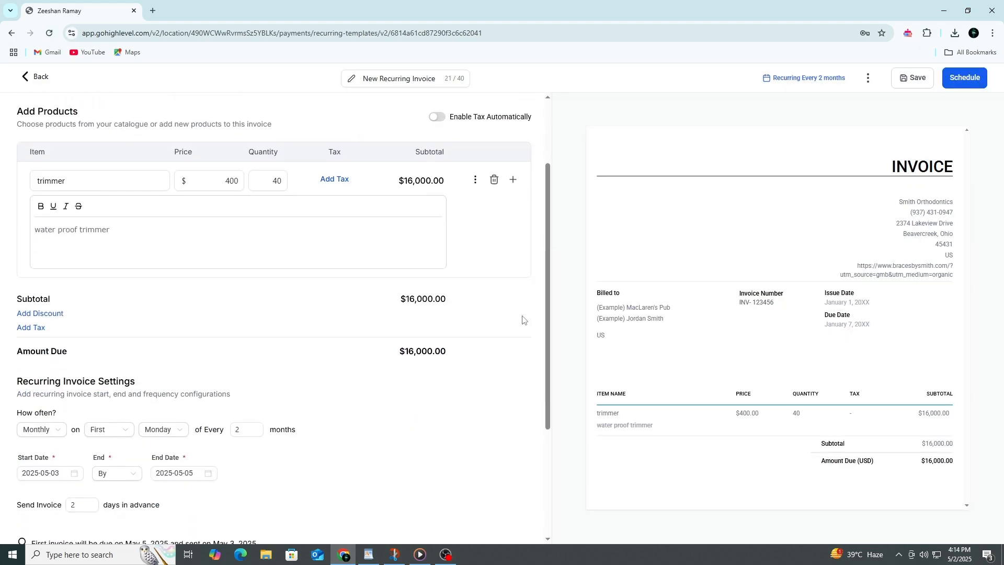
{"action": "scroll", "scroll_direction": "down", "scroll_amount": 3}
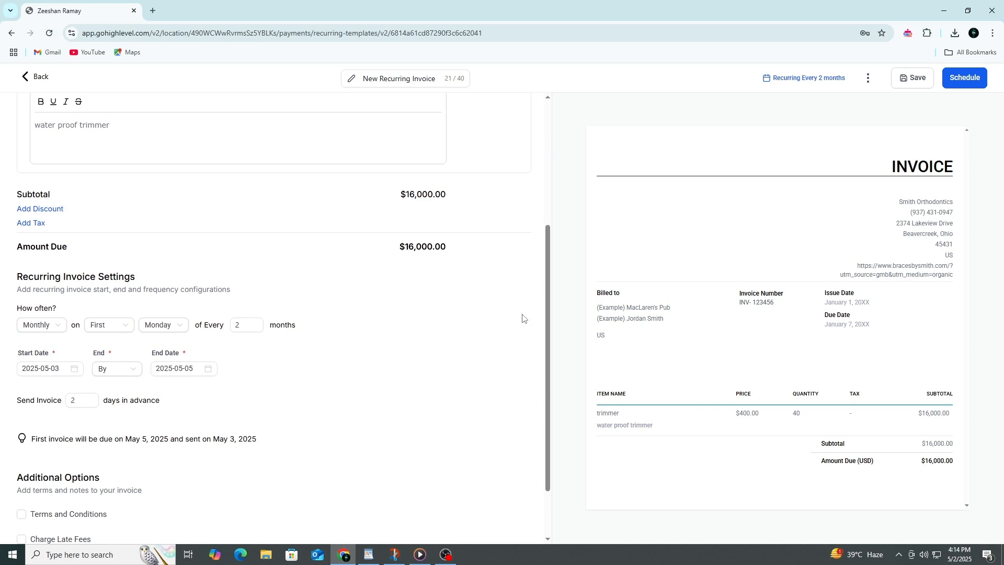
{"action": "scroll", "scroll_direction": "down", "scroll_amount": 3}
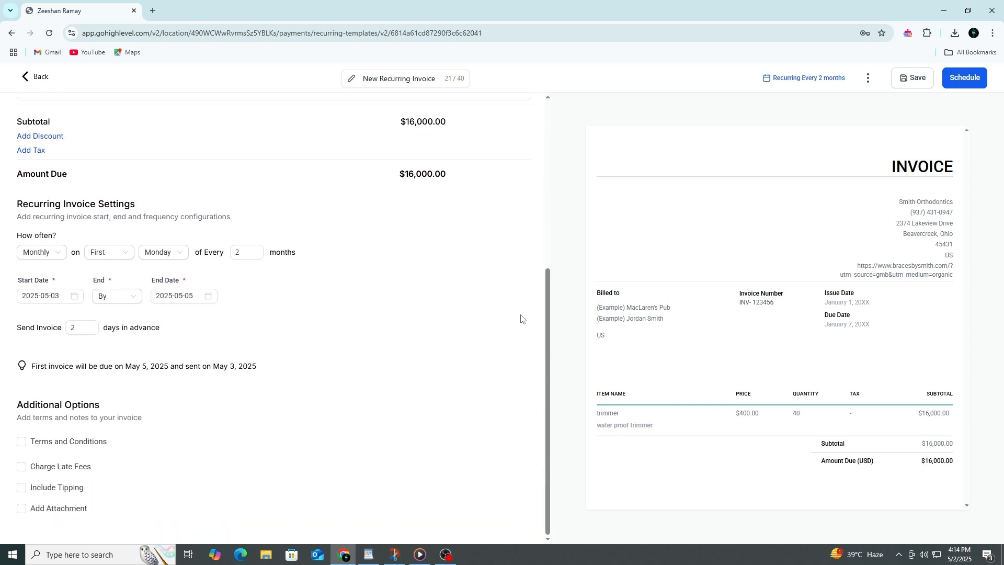
{"action": "scroll", "scroll_direction": "up", "scroll_amount": 3}
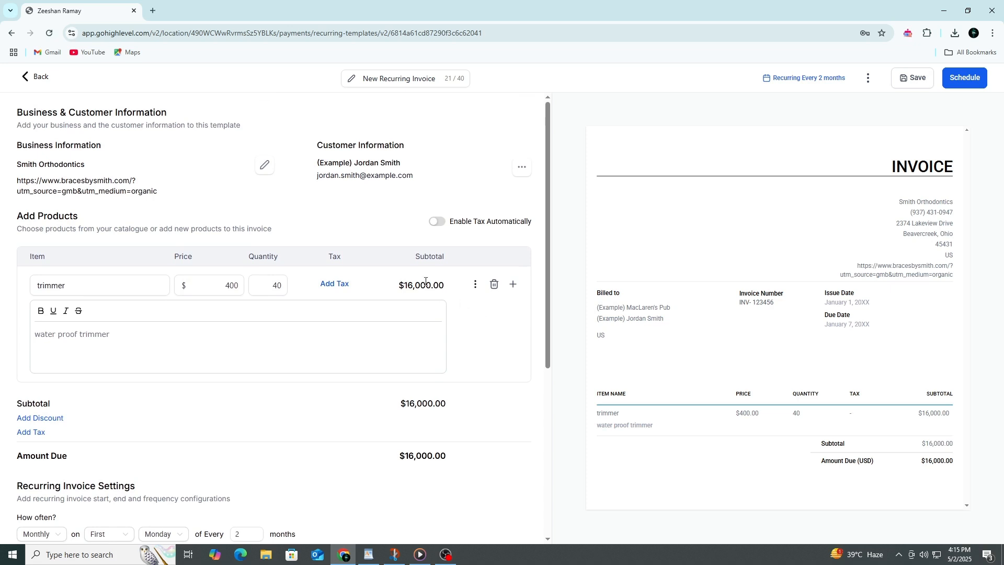
{"action": "mouse_move", "coordinate": [342, 221]}
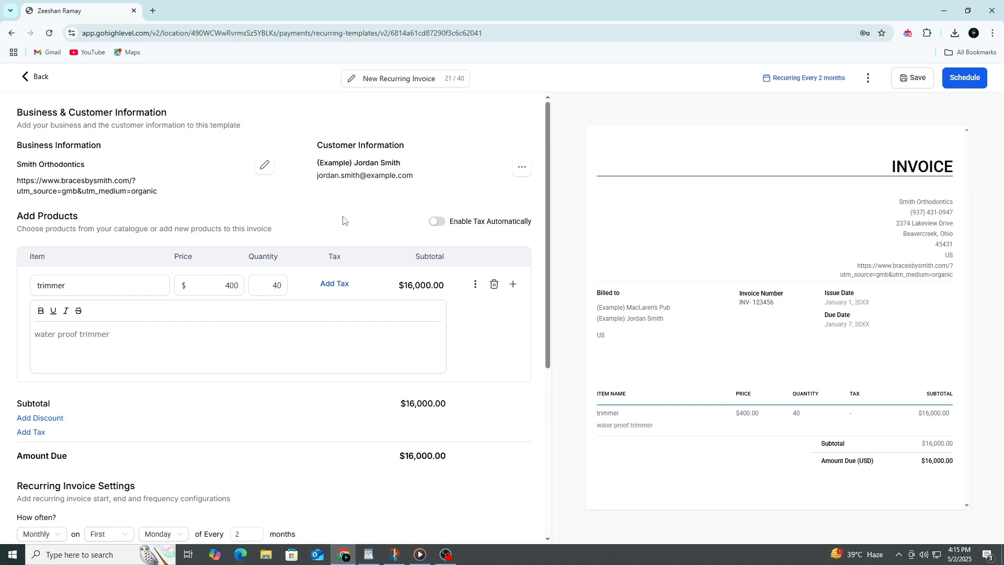
{"action": "mouse_move", "coordinate": [385, 214]}
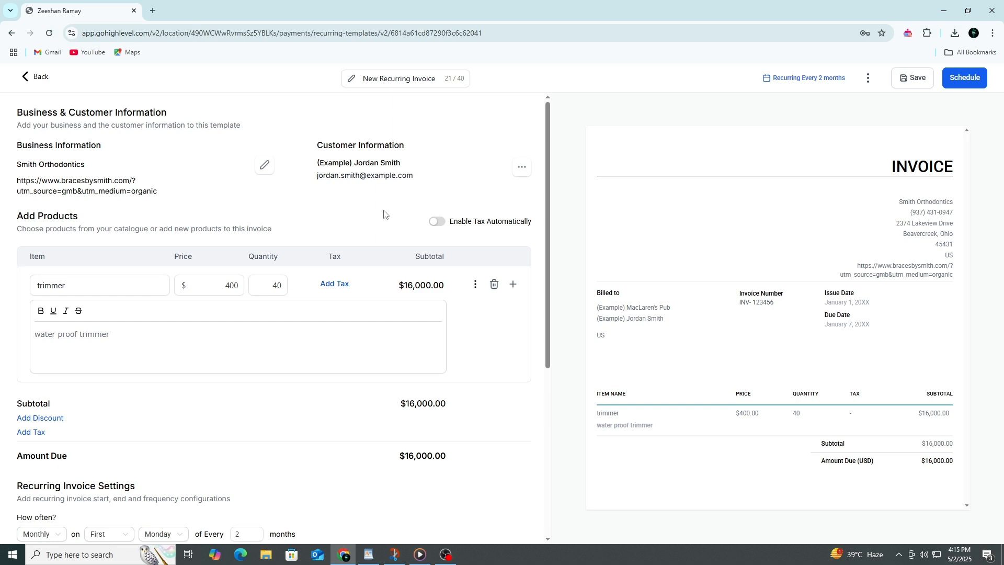